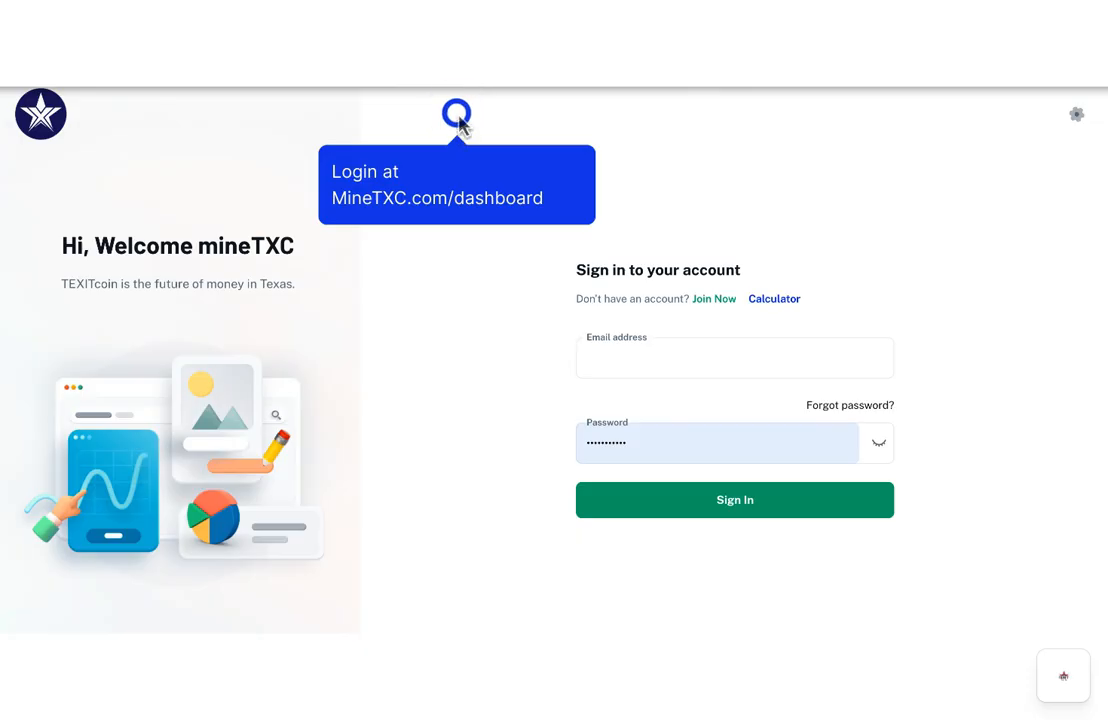
# - Sign in to reach the back-office dashboard with hash rate and TXC shared charts
pyautogui.click(736, 500)
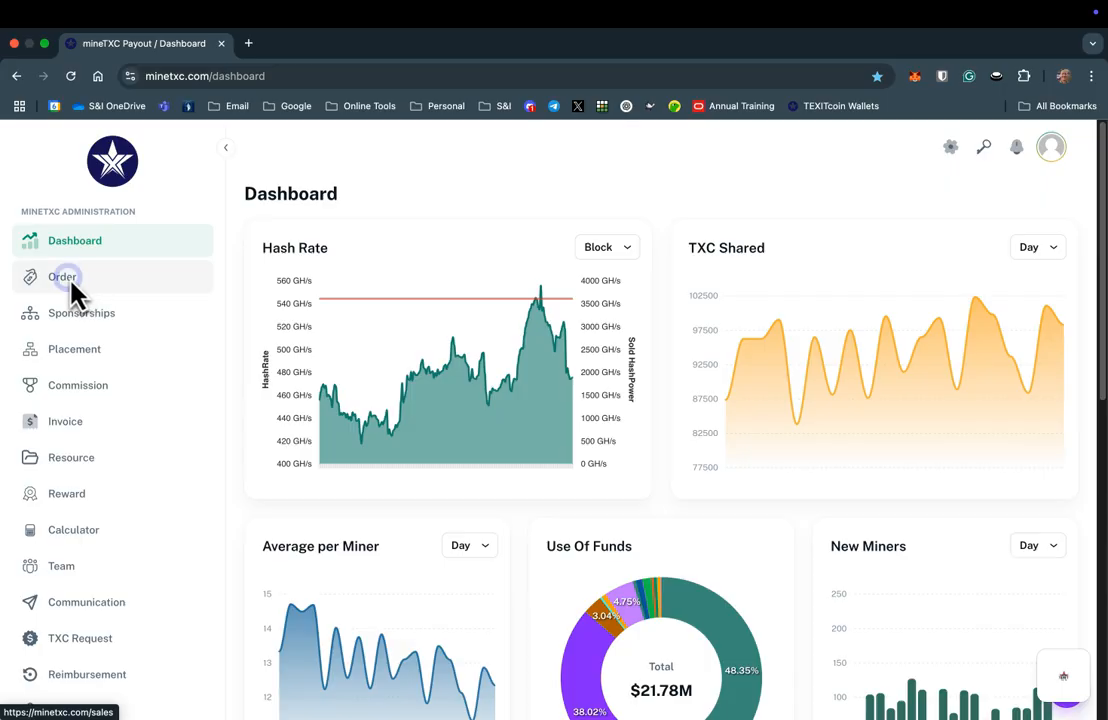
# - Show the Orders list with products, payment methods, amounts and hash power
pyautogui.click(64, 276)
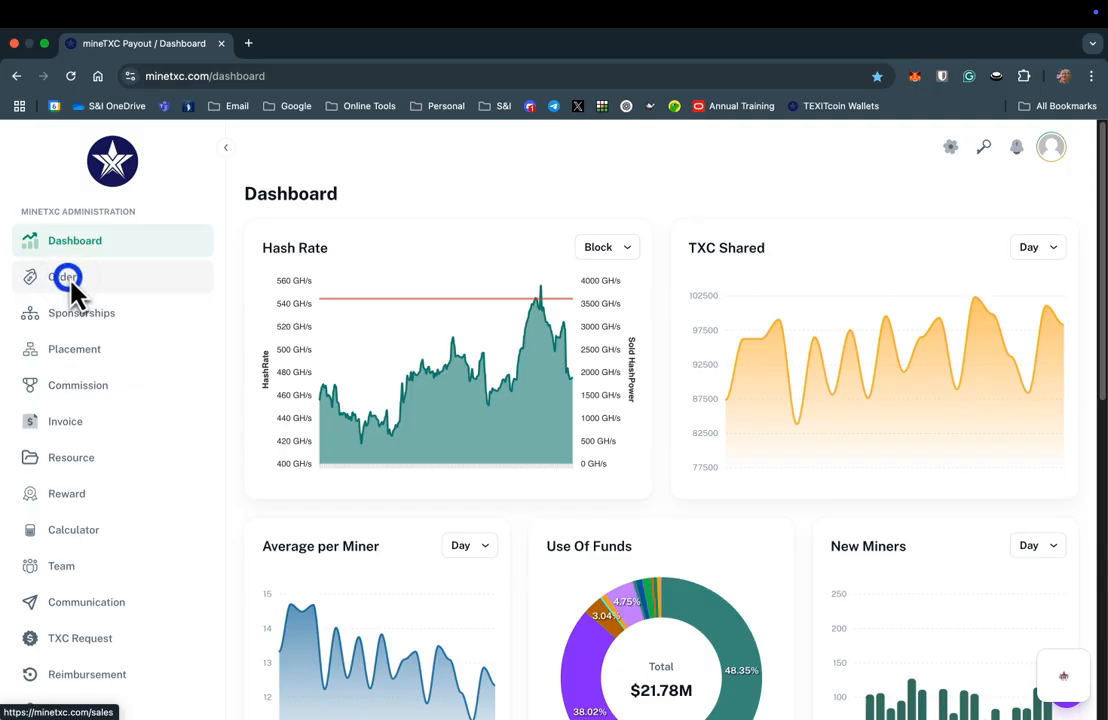
pyautogui.click(64, 276)
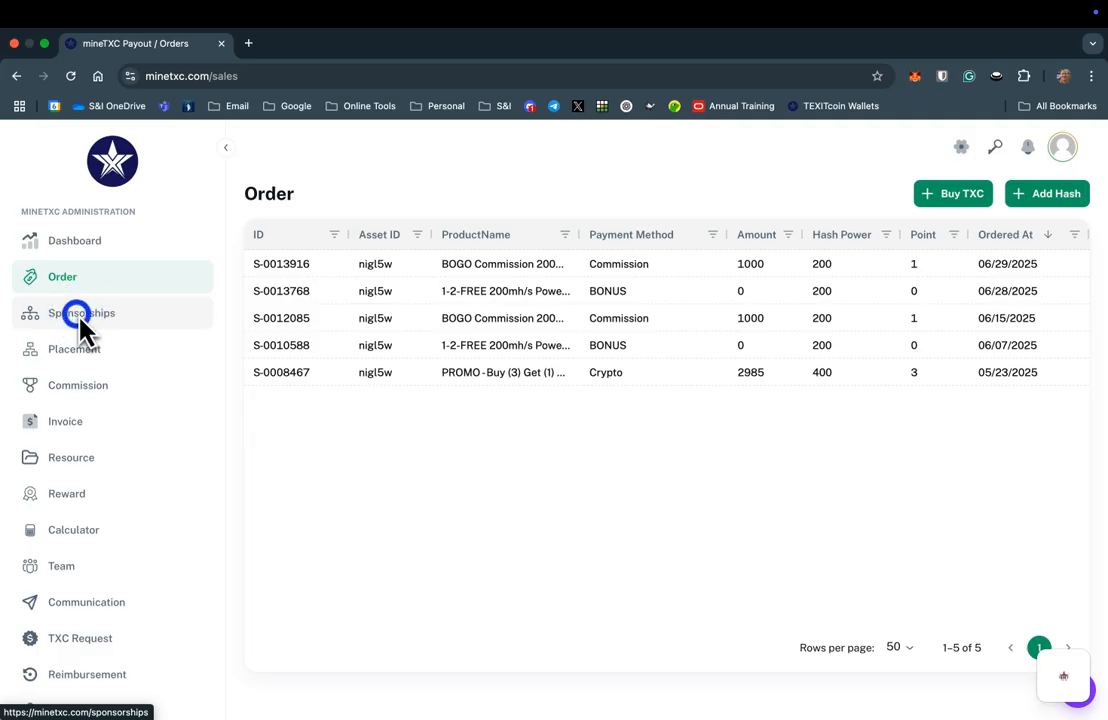
# - Review the six approved sponsorships, then the empty Pending and Added lists
pyautogui.click(82, 312)
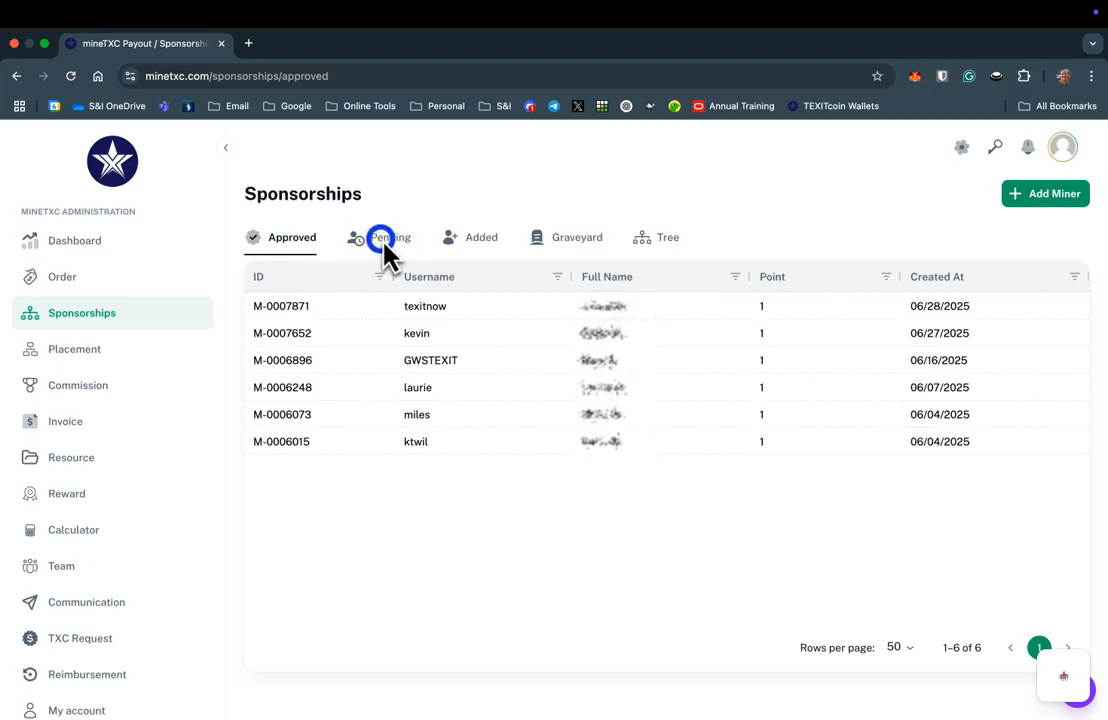
pyautogui.click(384, 236)
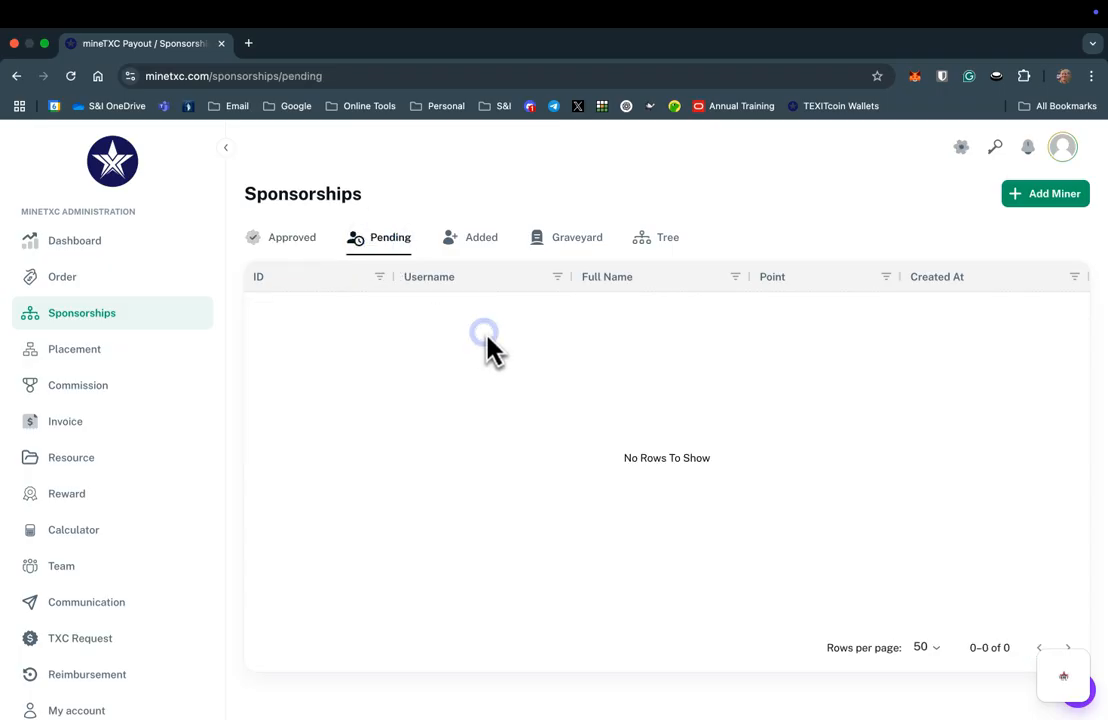
pyautogui.moveTo(484, 332)
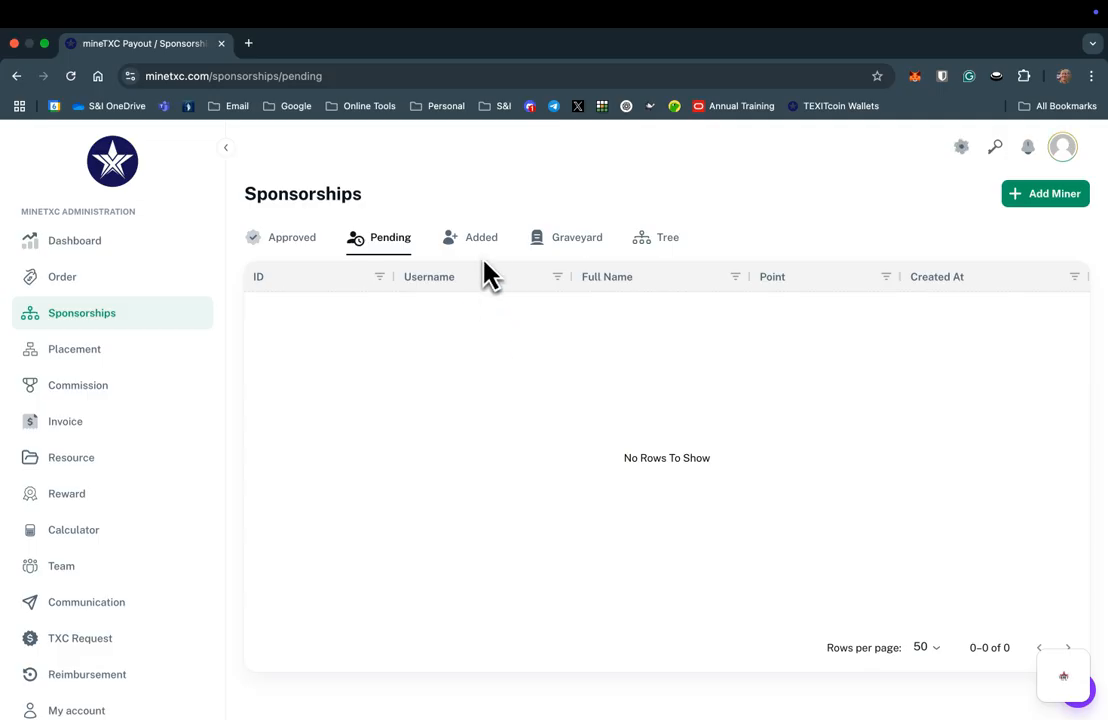
pyautogui.click(476, 236)
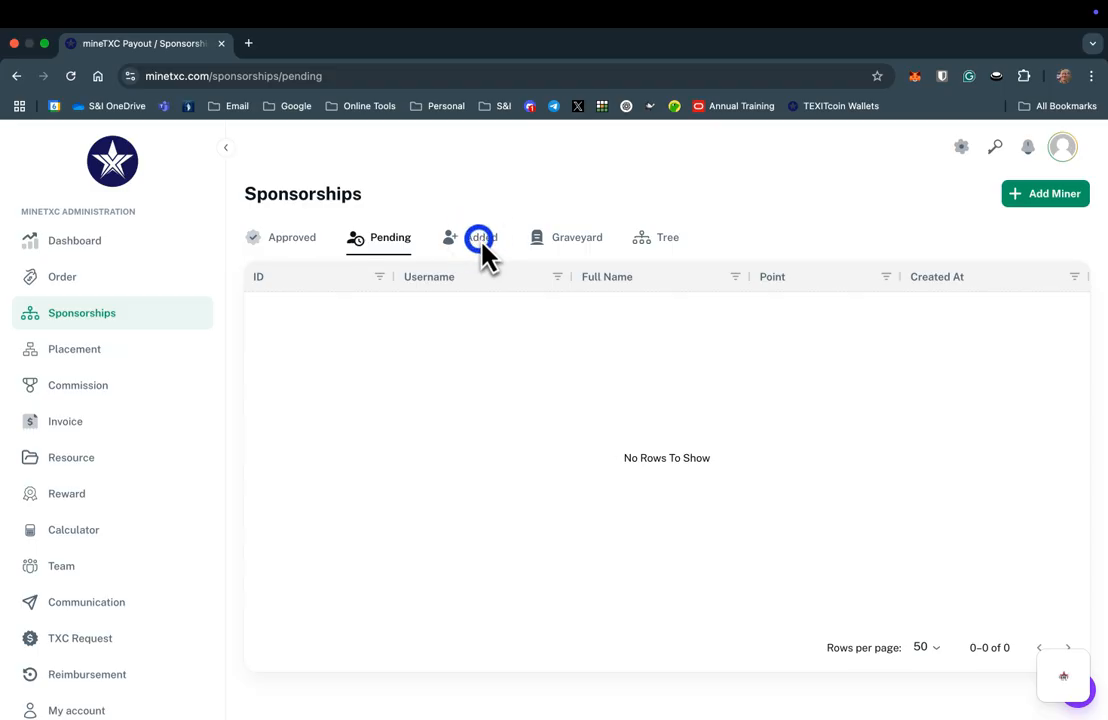
pyautogui.click(476, 236)
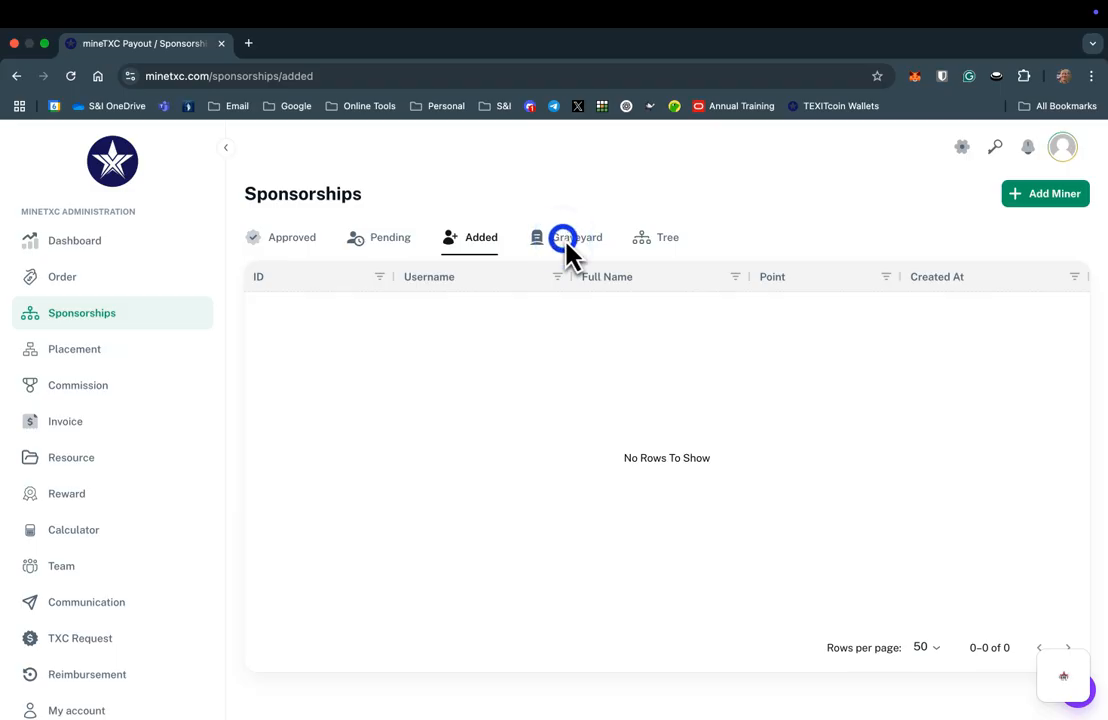
# - List the 23 graveyard sponsorships, then display the sponsorship tree diagram
pyautogui.click(566, 236)
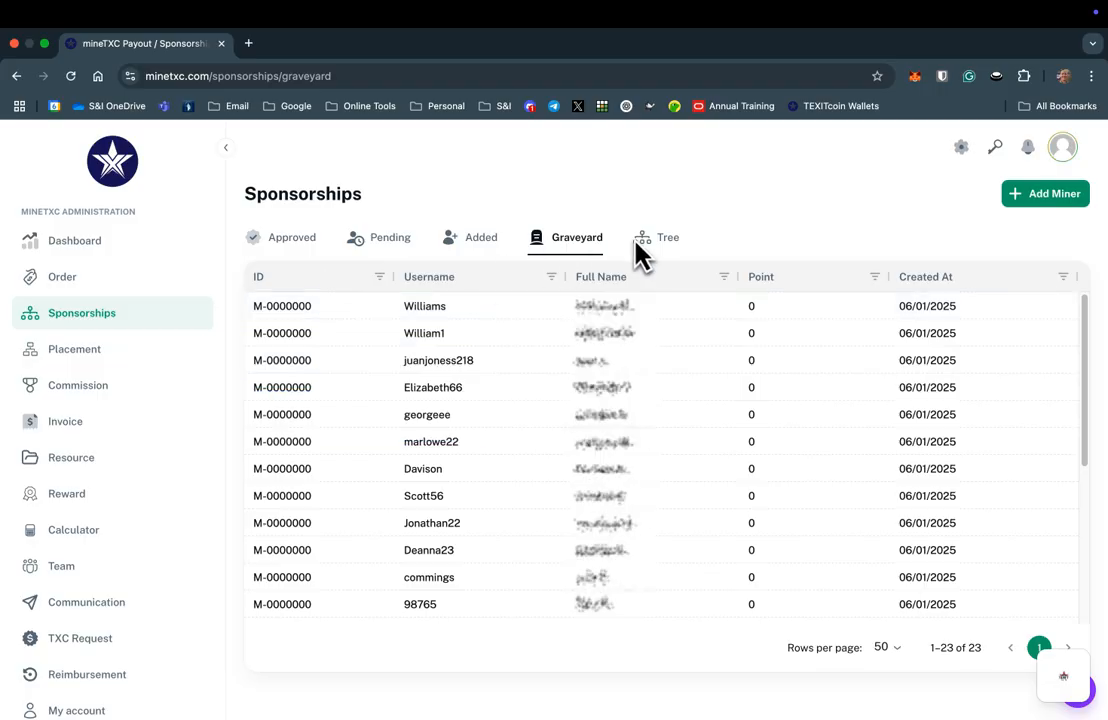
pyautogui.click(652, 236)
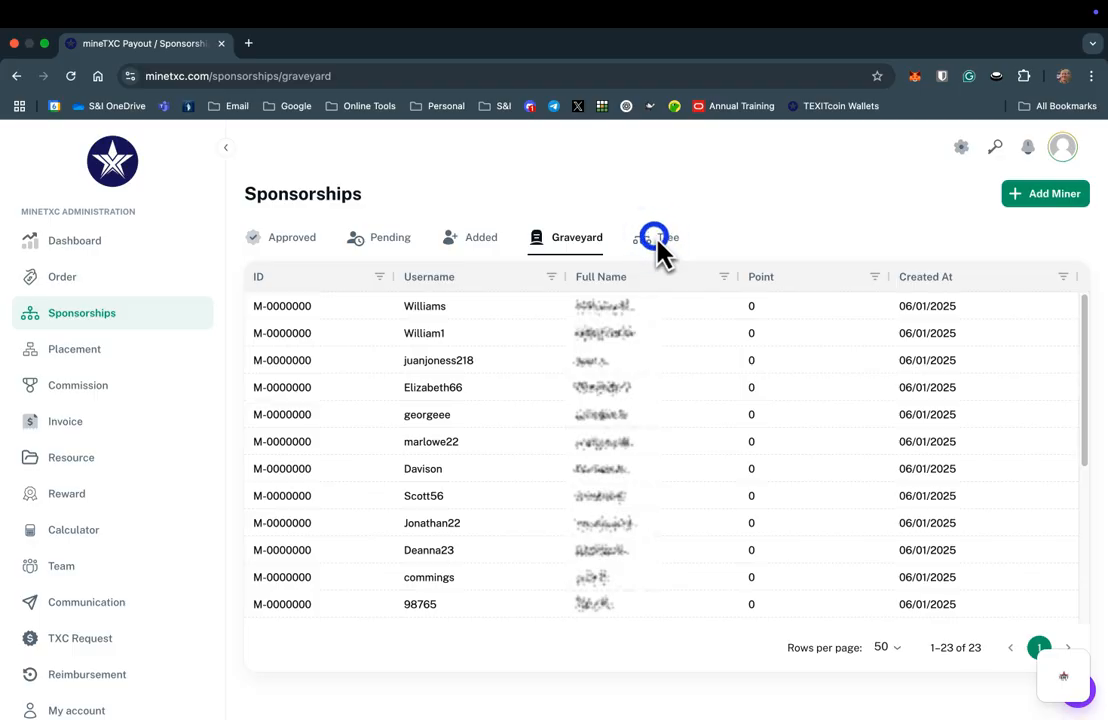
pyautogui.click(656, 236)
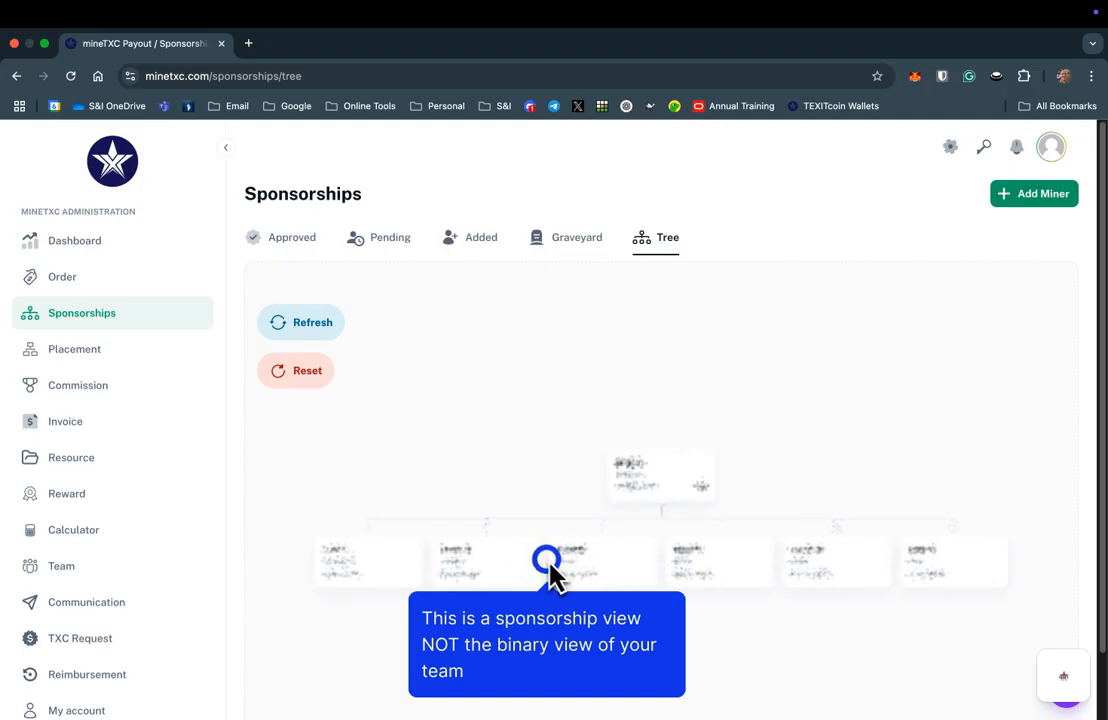
pyautogui.moveTo(730, 360)
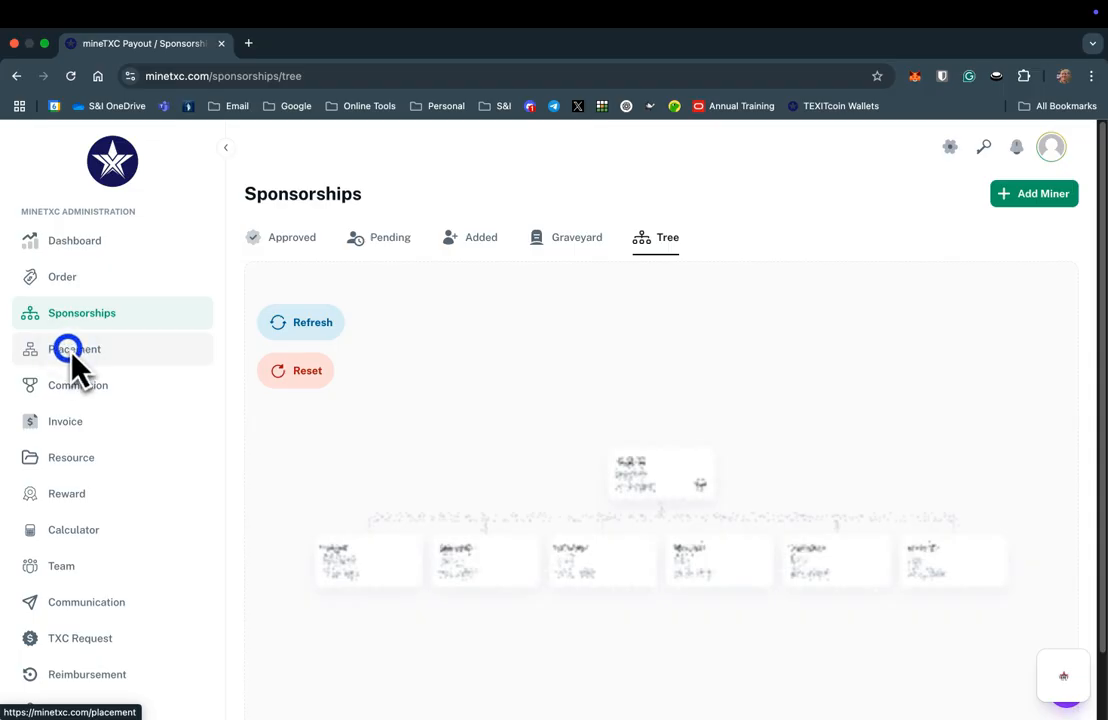
# - View the binary placement tree of miners, then head to the commission records
pyautogui.click(74, 348)
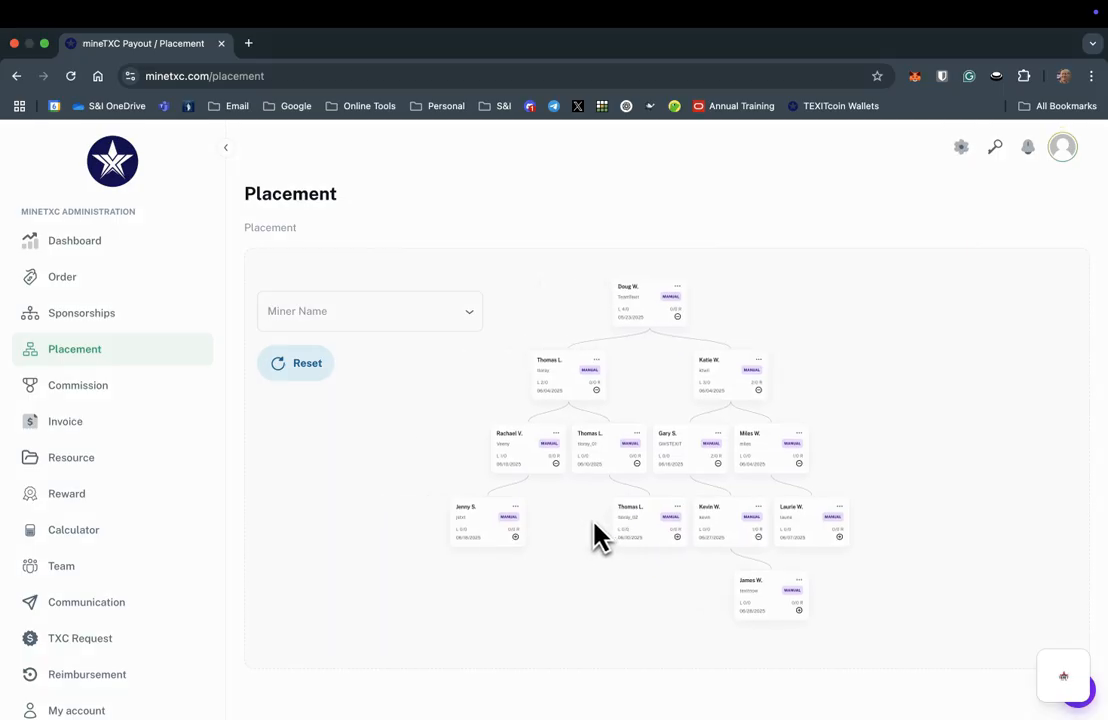
pyautogui.moveTo(96, 404)
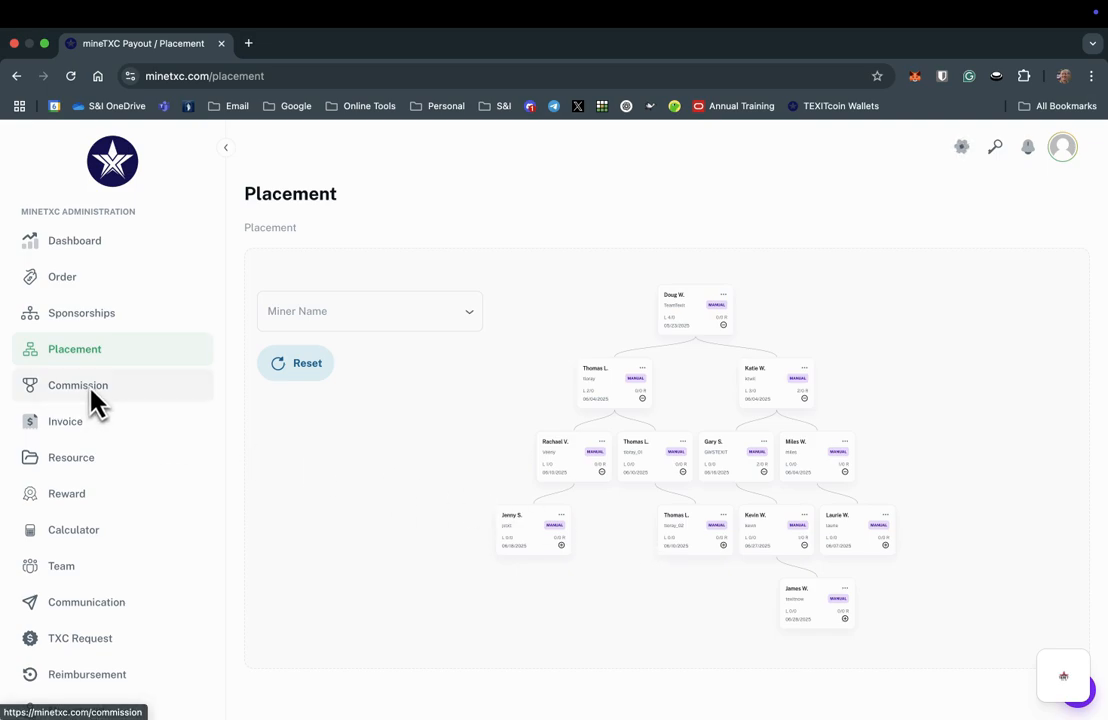
pyautogui.click(78, 384)
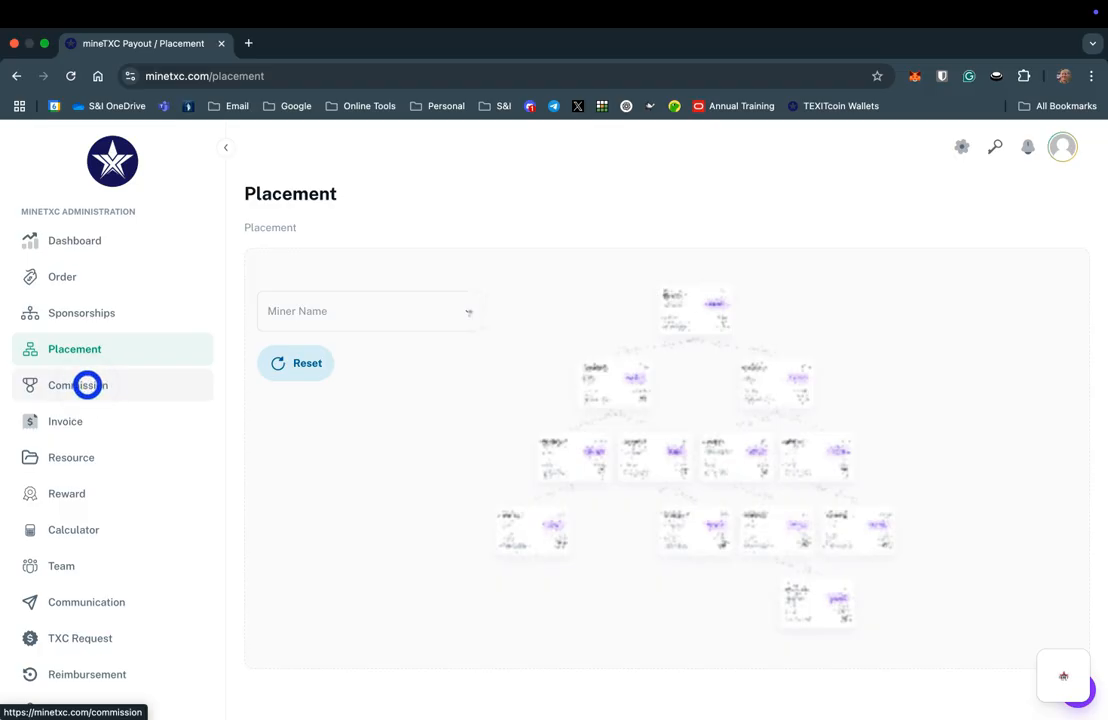
# - Review the two approved 1000 commission records, then the empty invoices list
pyautogui.click(78, 384)
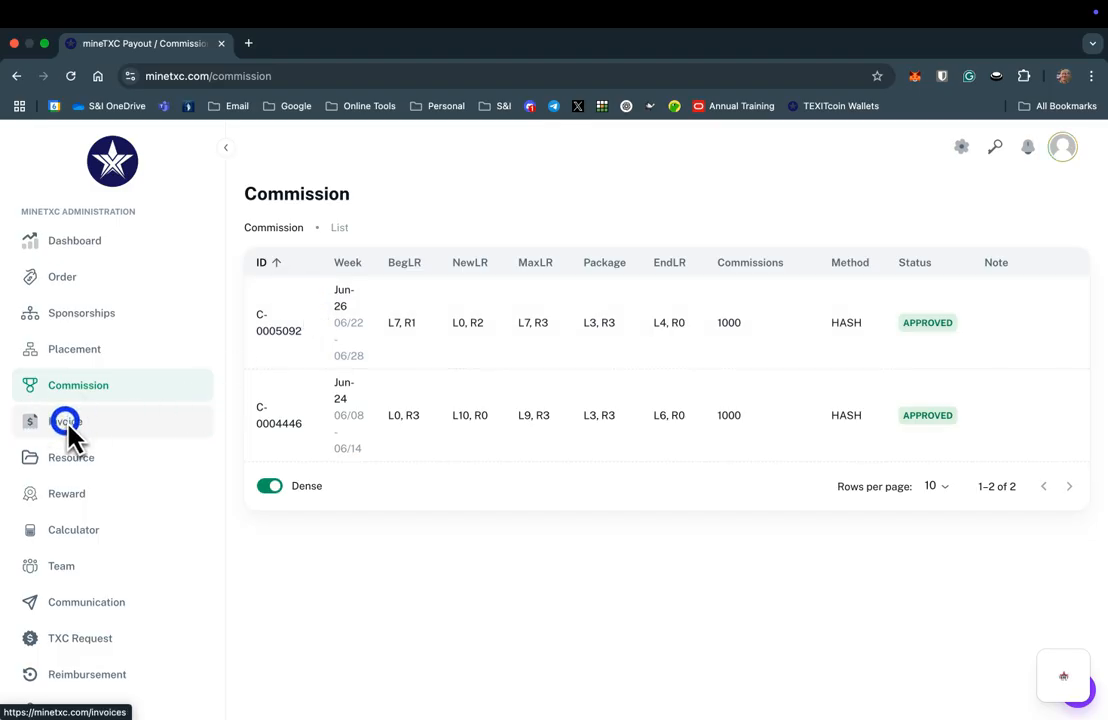
pyautogui.moveTo(62, 428)
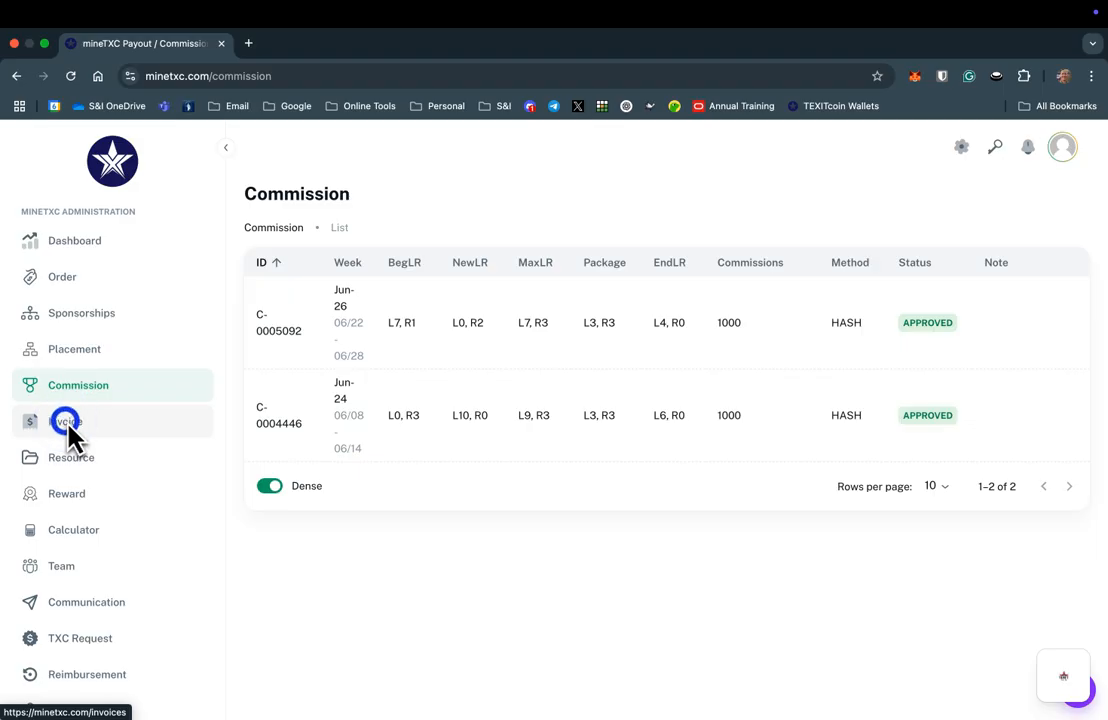
pyautogui.click(64, 420)
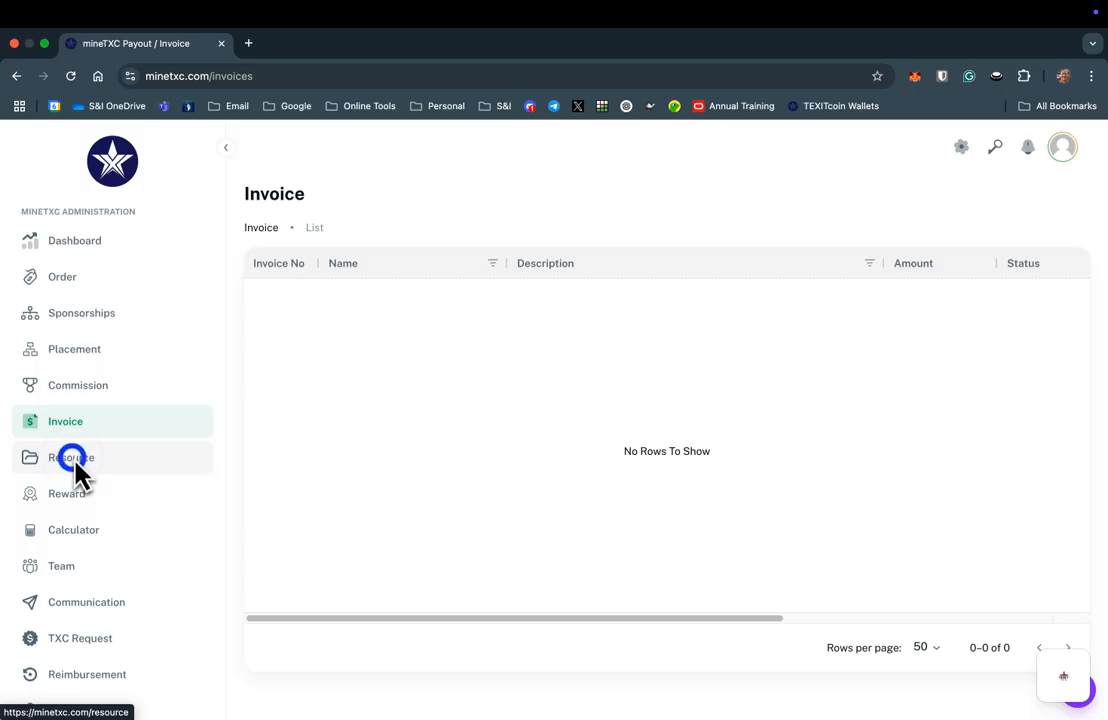
# - Tour Resources: How To, Mission manual, mTXC 101 videos, News, Sales & Networking, Zoom Calls
pyautogui.click(70, 456)
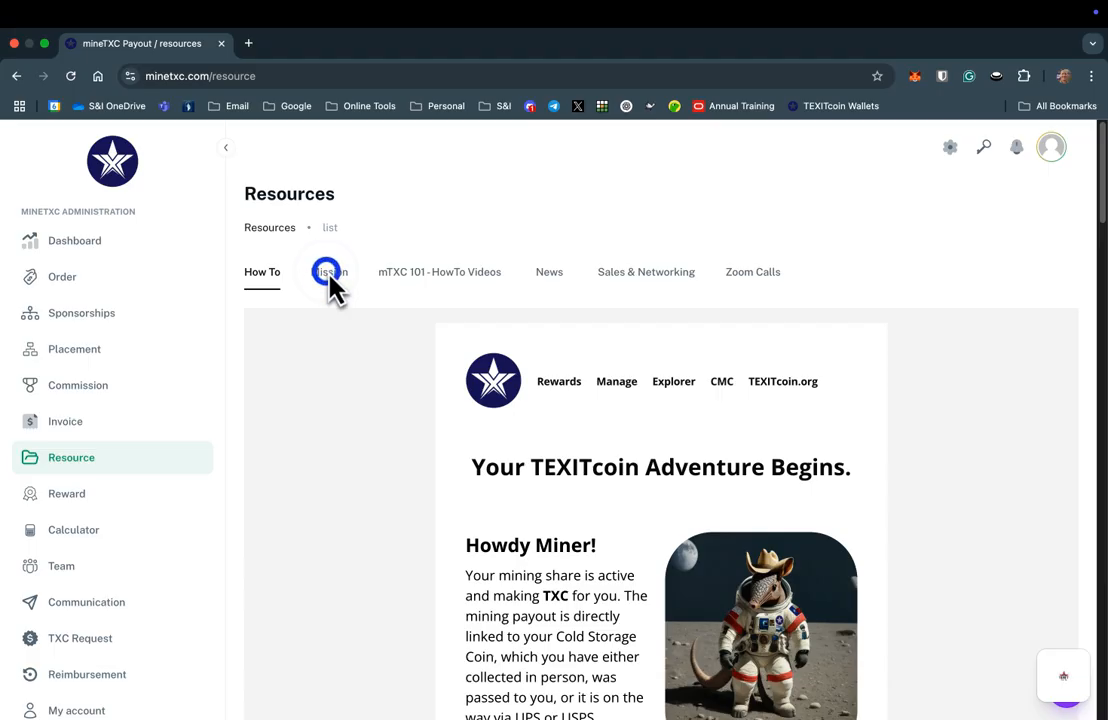
pyautogui.click(328, 272)
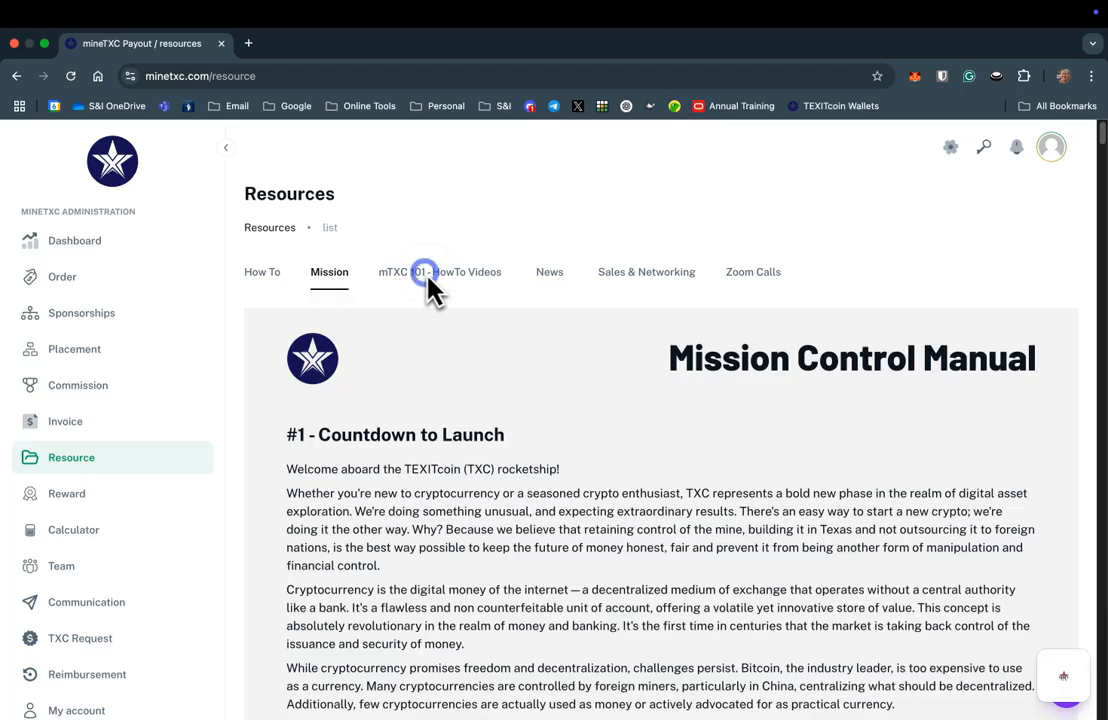
pyautogui.click(440, 272)
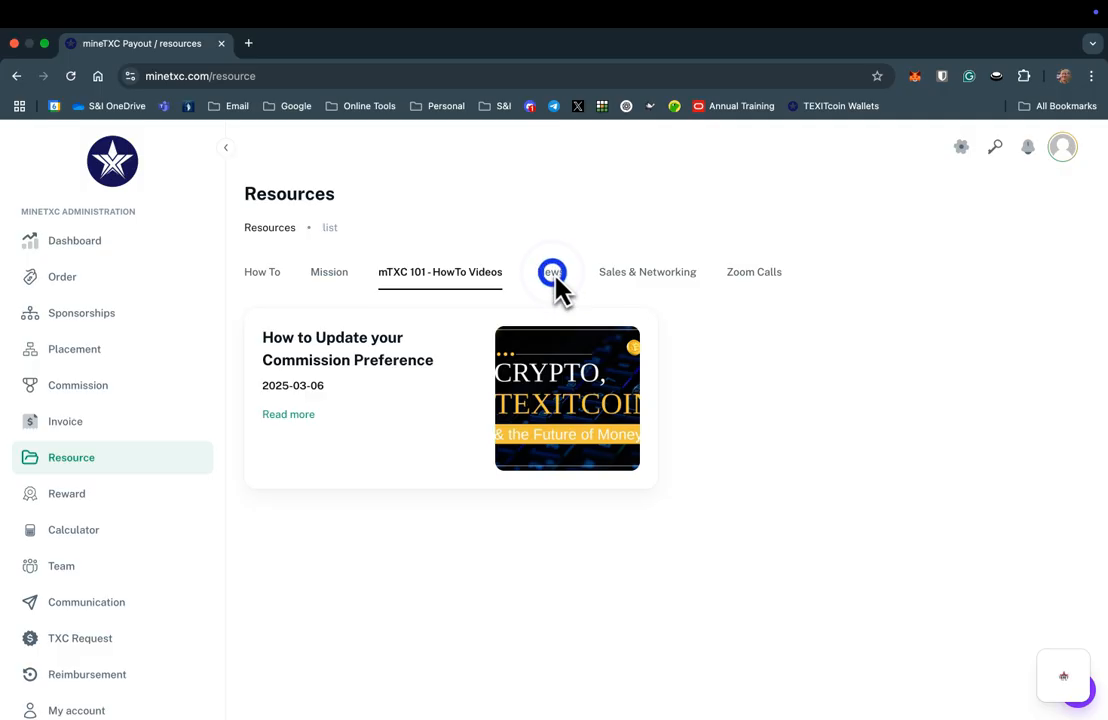
pyautogui.click(548, 272)
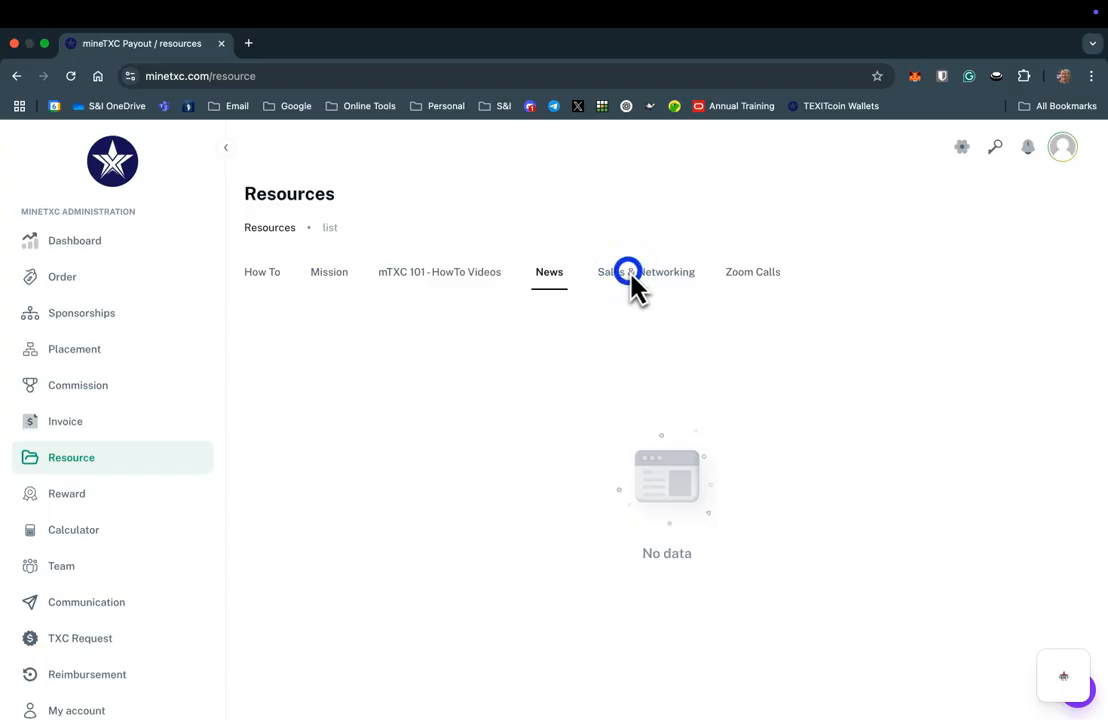
pyautogui.click(646, 272)
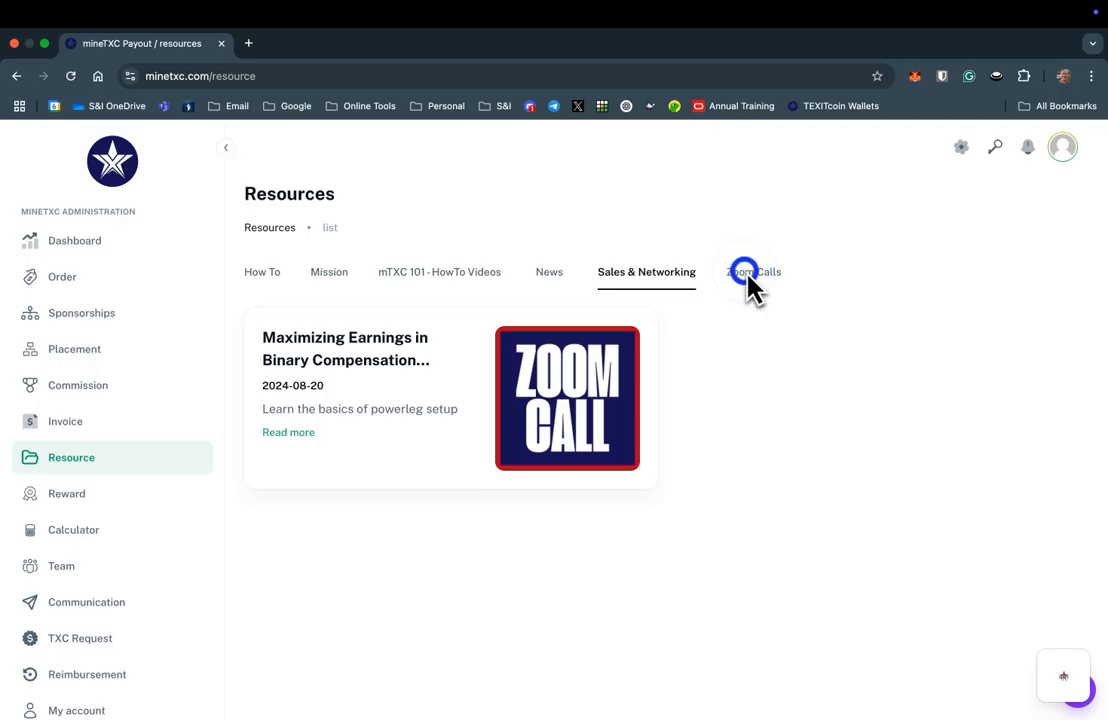
pyautogui.click(748, 272)
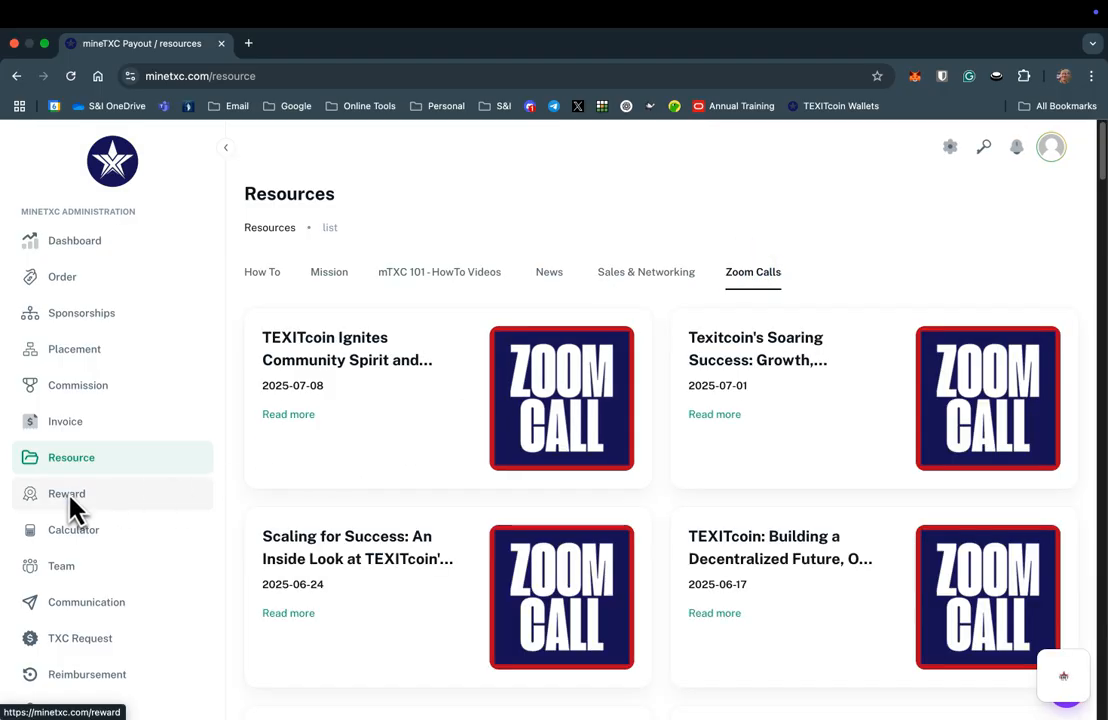
pyautogui.click(66, 494)
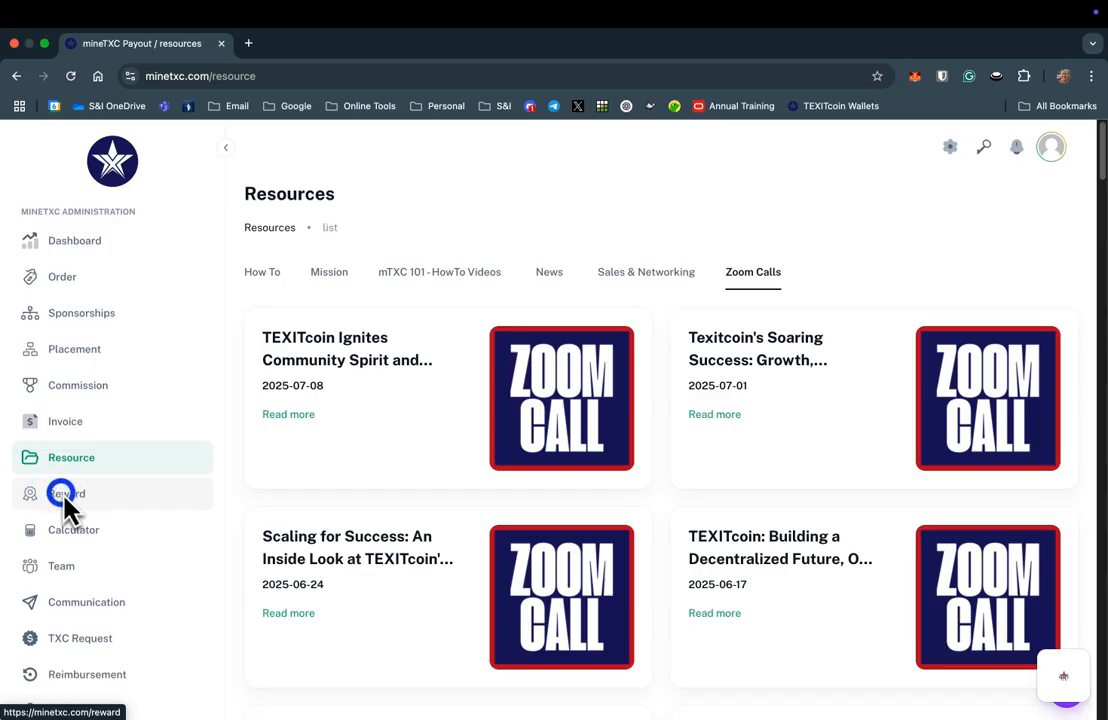
# - Show daily rewards and inspect the 2024-04-01 to 2025-07-11 date range
pyautogui.click(66, 492)
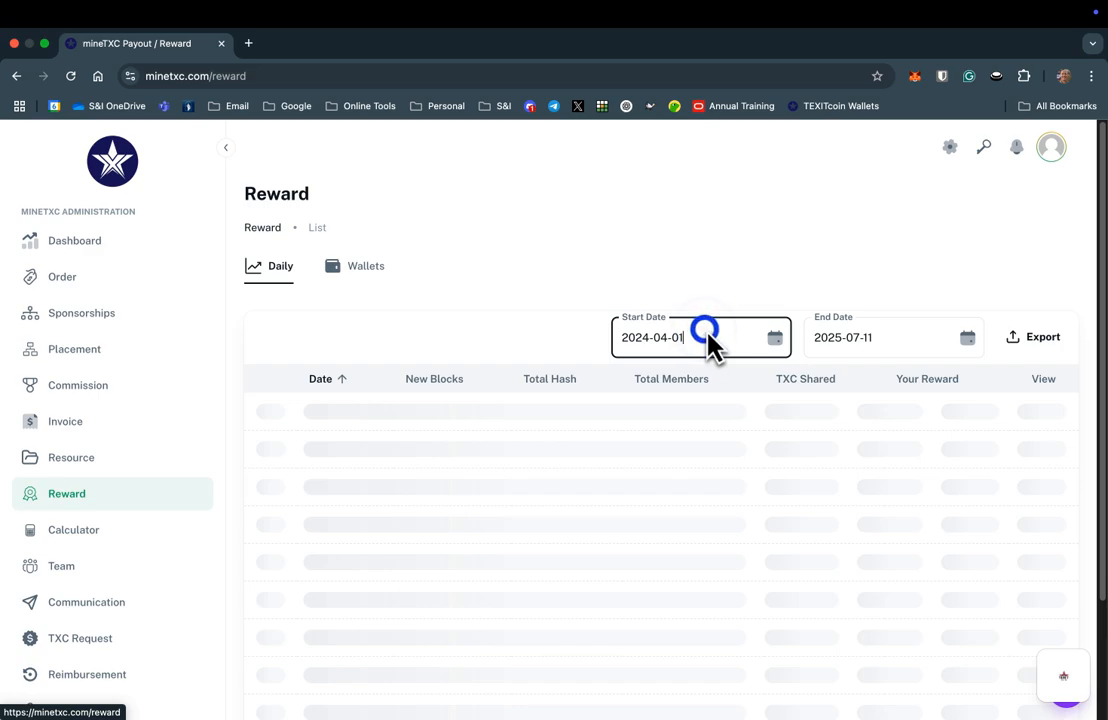
pyautogui.click(870, 336)
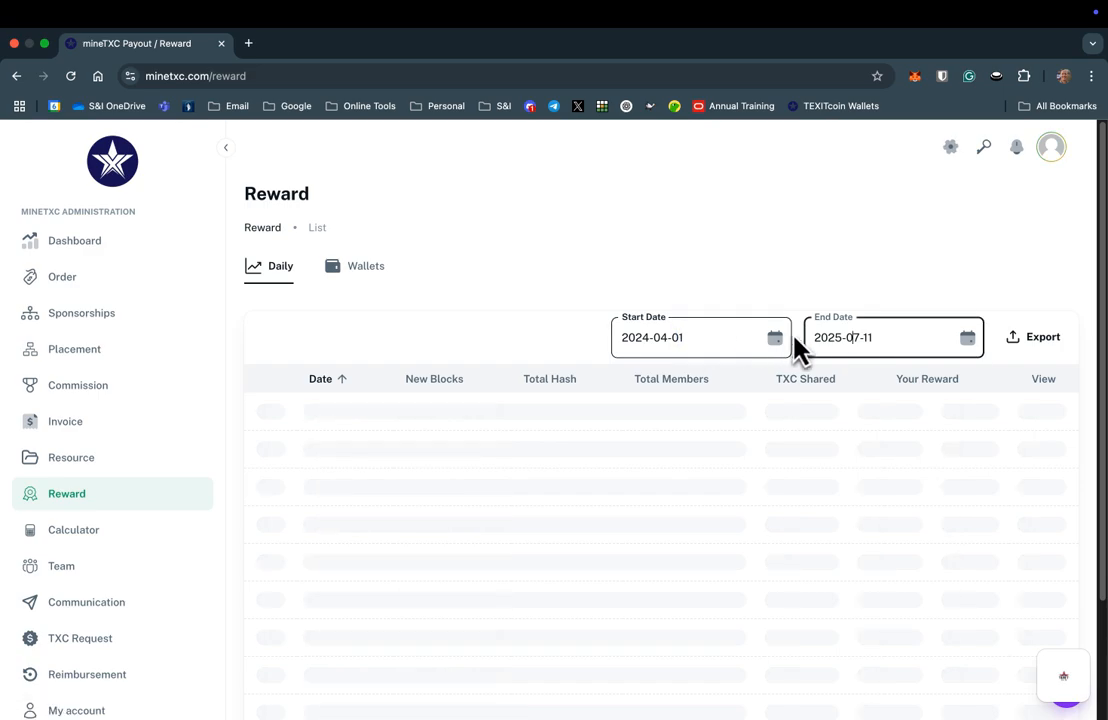
pyautogui.click(852, 336)
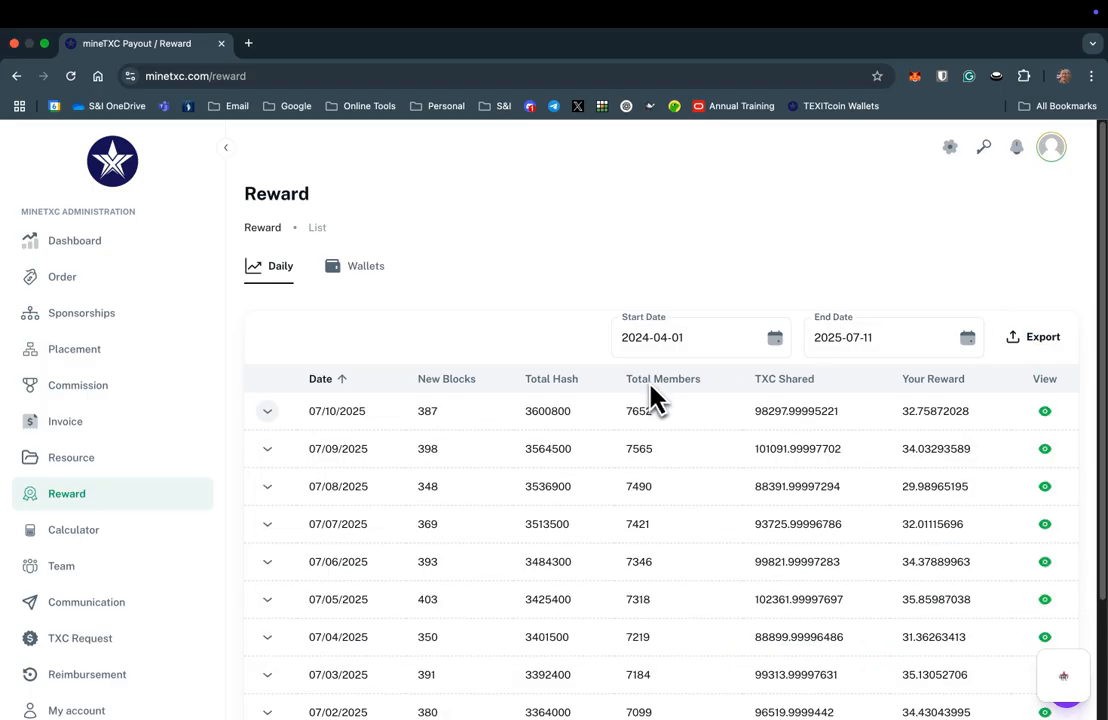
pyautogui.click(268, 412)
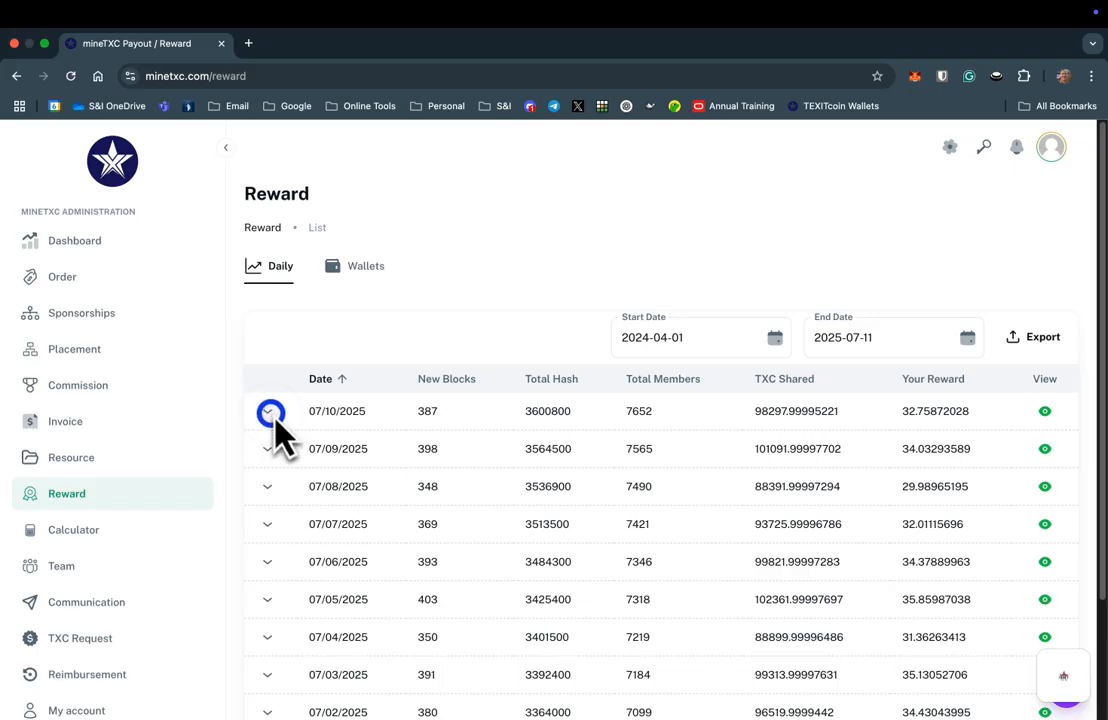
# - Check the 07/10/2025 wallet breakdown, then switch to the TXC-HOT/TXC-COLD wallets view
pyautogui.click(268, 412)
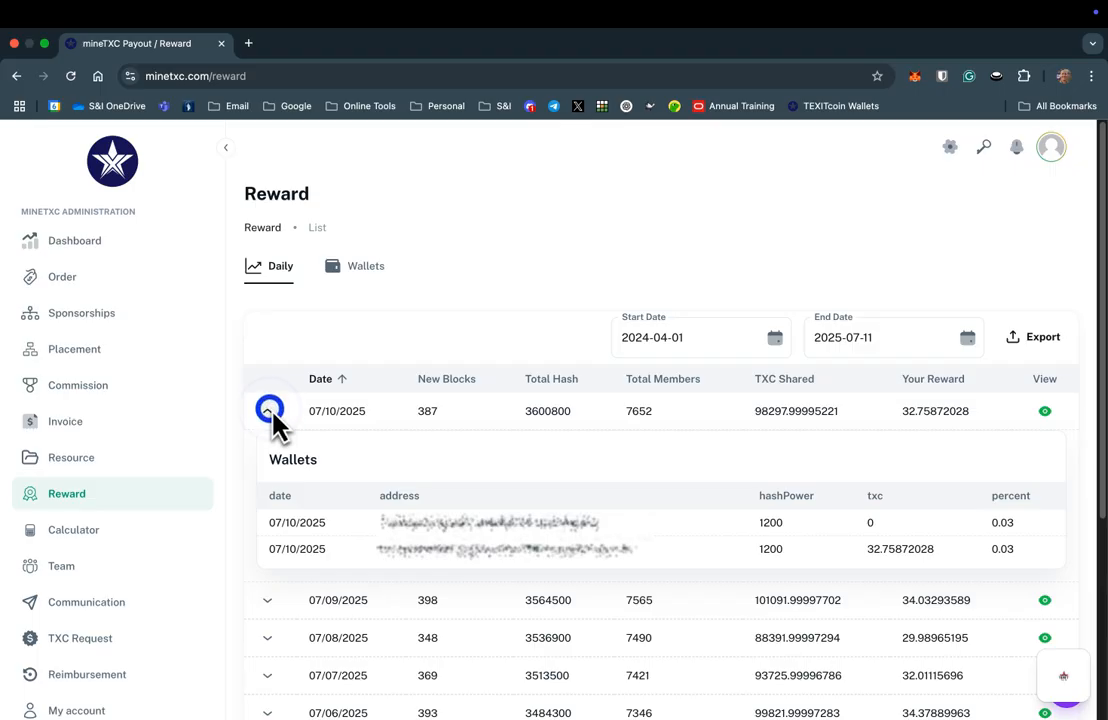
pyautogui.click(268, 410)
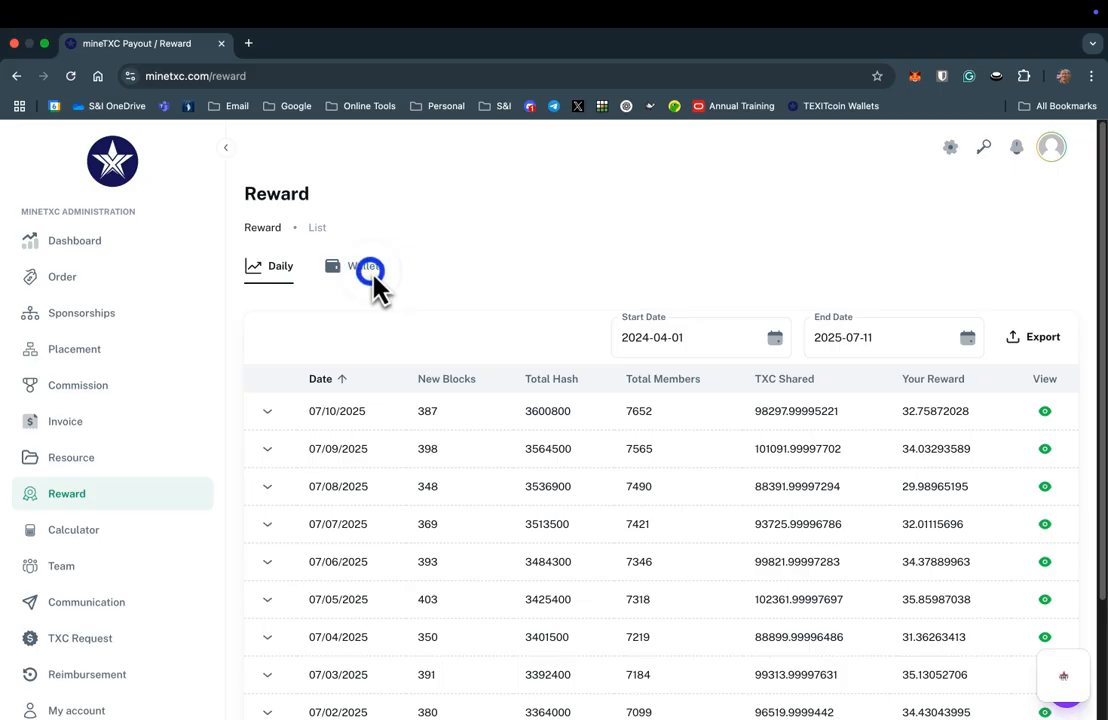
pyautogui.click(368, 268)
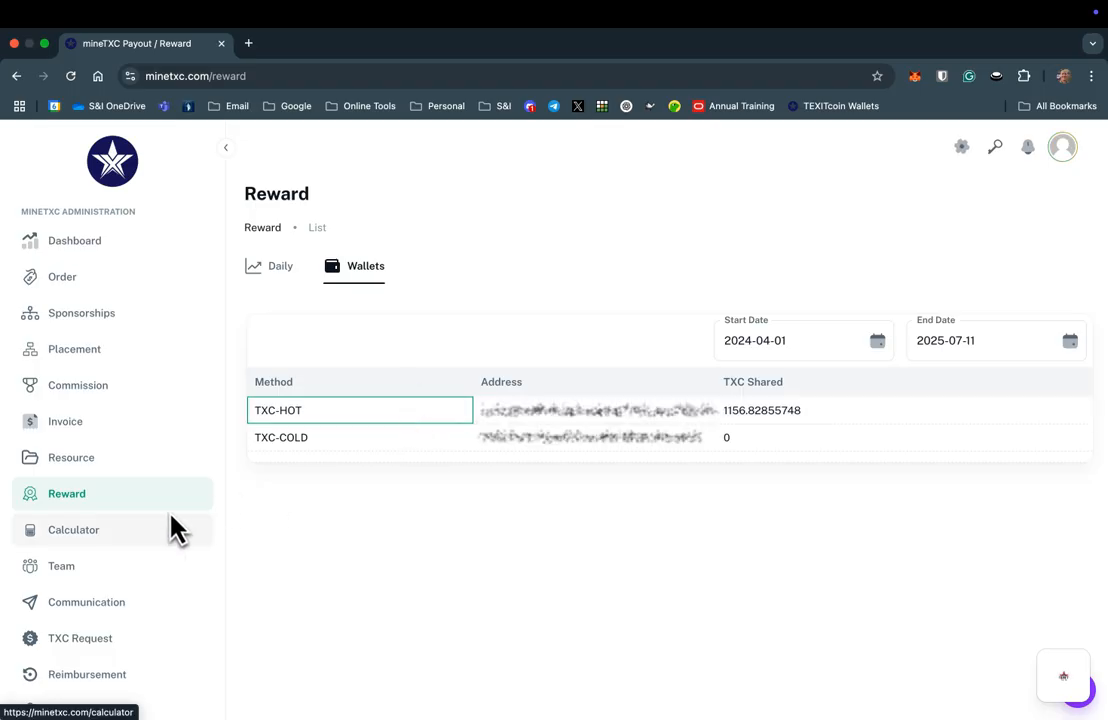
# - Show the Calculator's $995 package projection: end date 02/2026, 296.17 TXC
pyautogui.click(66, 536)
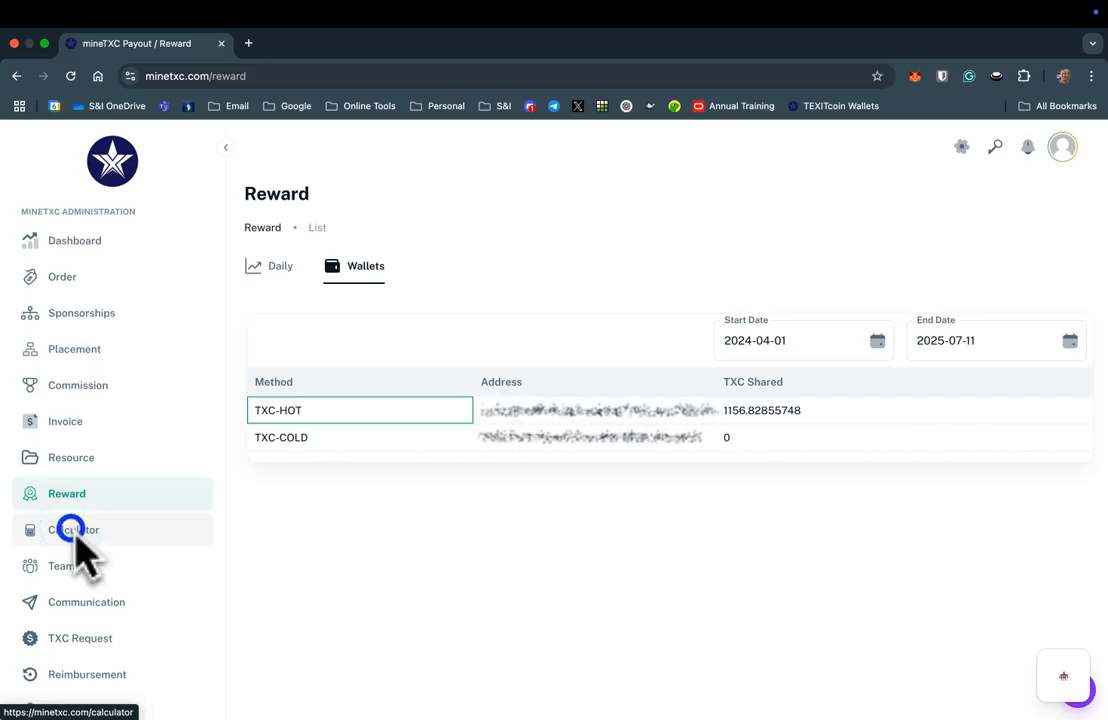
pyautogui.click(74, 530)
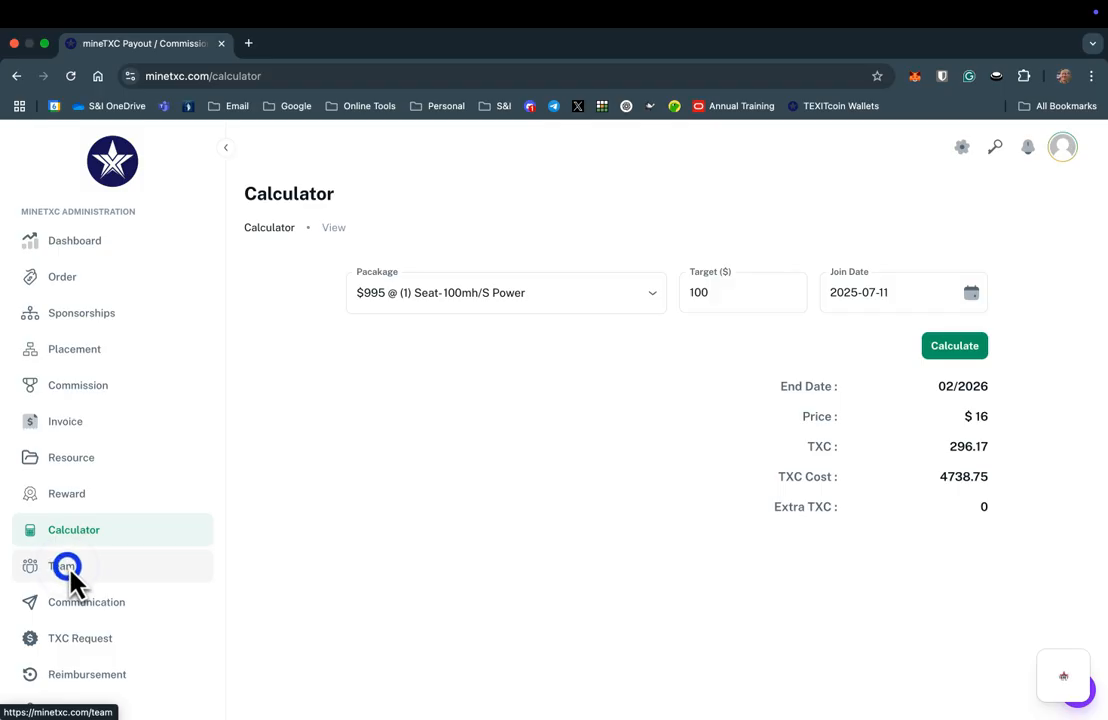
# - Visit Team and Communication, ending on the TXC Request form with price 1.75705
pyautogui.click(60, 566)
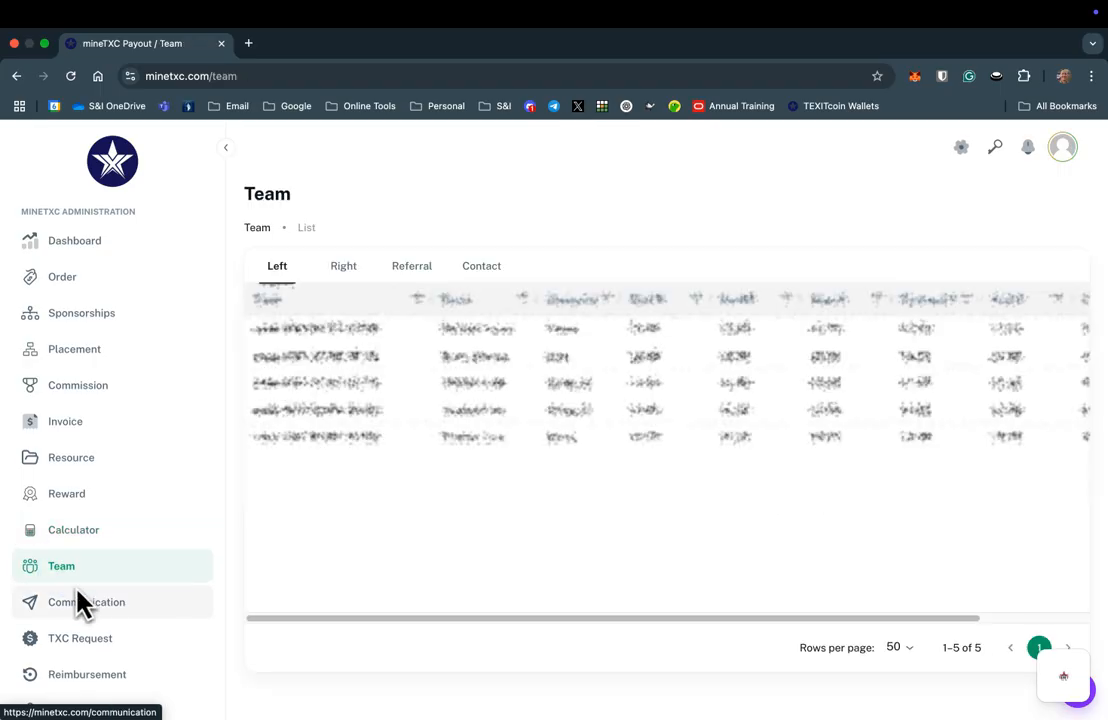
pyautogui.click(88, 602)
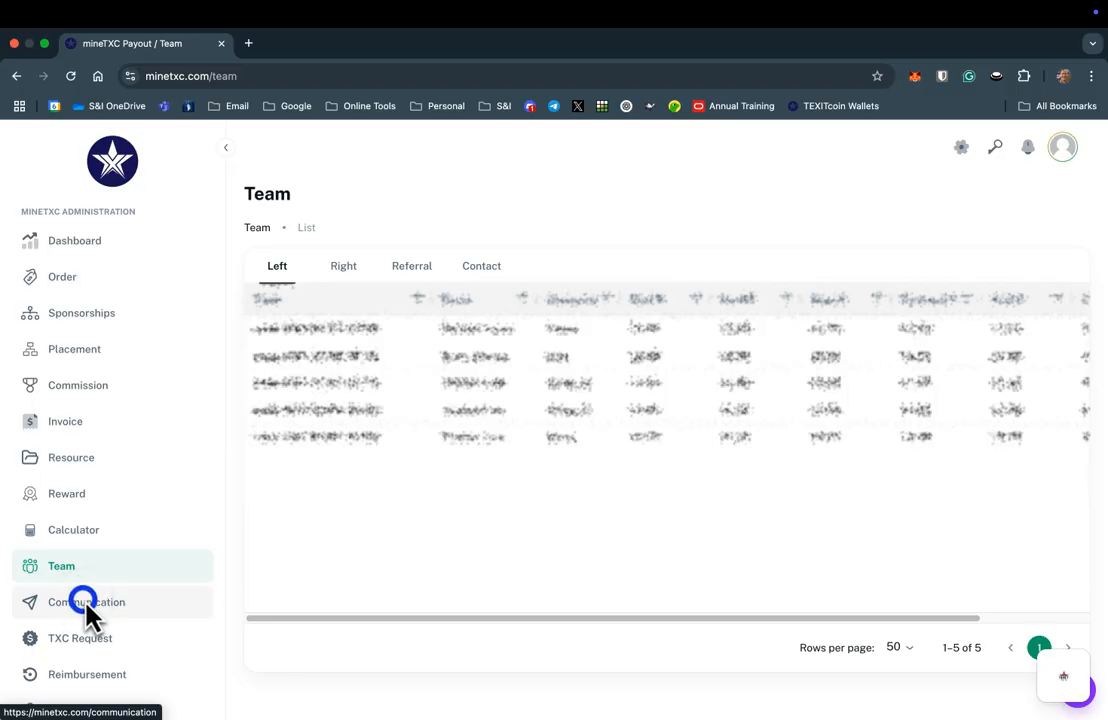
pyautogui.click(86, 602)
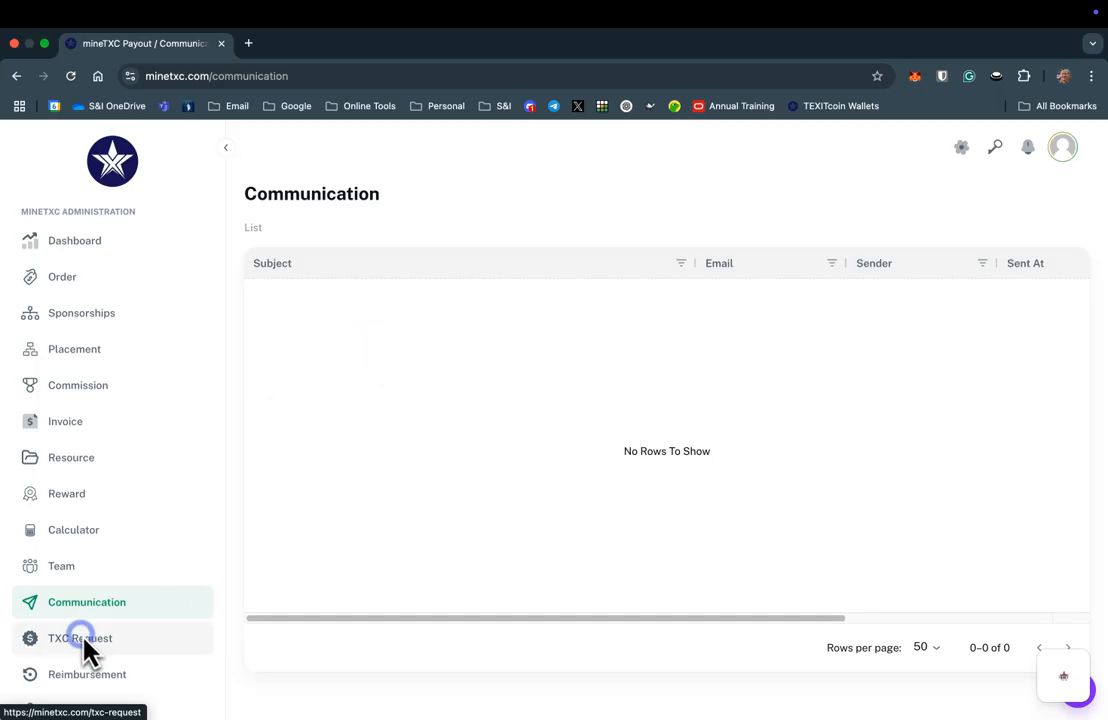
pyautogui.click(80, 638)
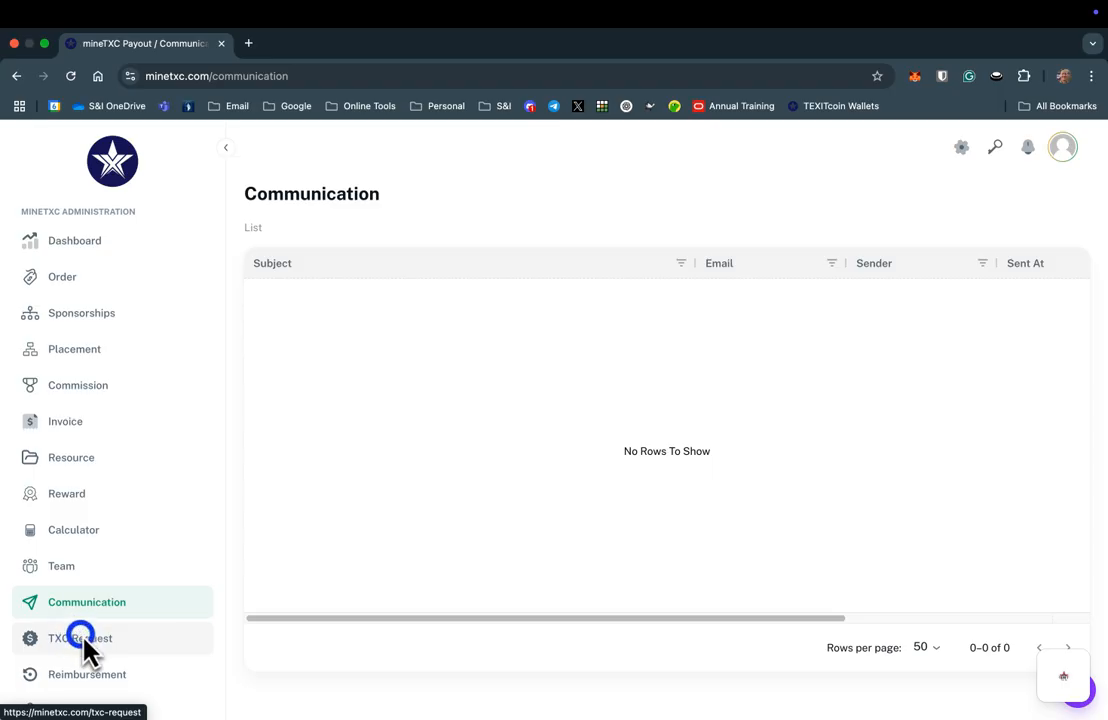
pyautogui.click(80, 638)
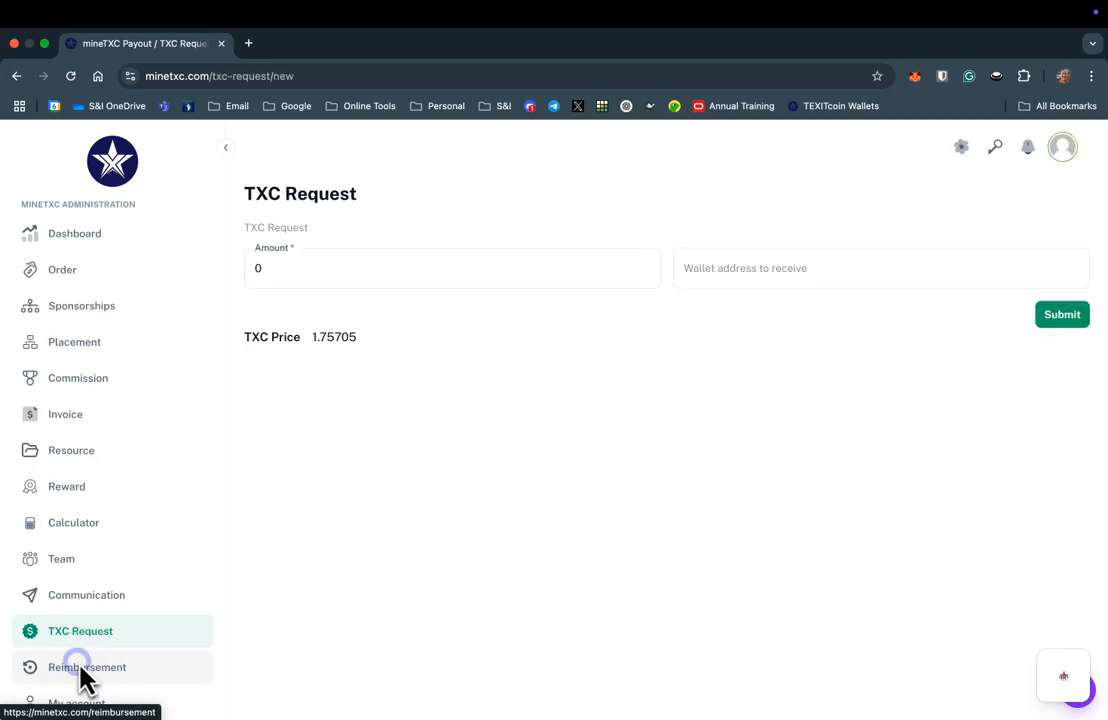
# - Show the Reimbursement list from the sidebar, which displays no rows
pyautogui.click(78, 668)
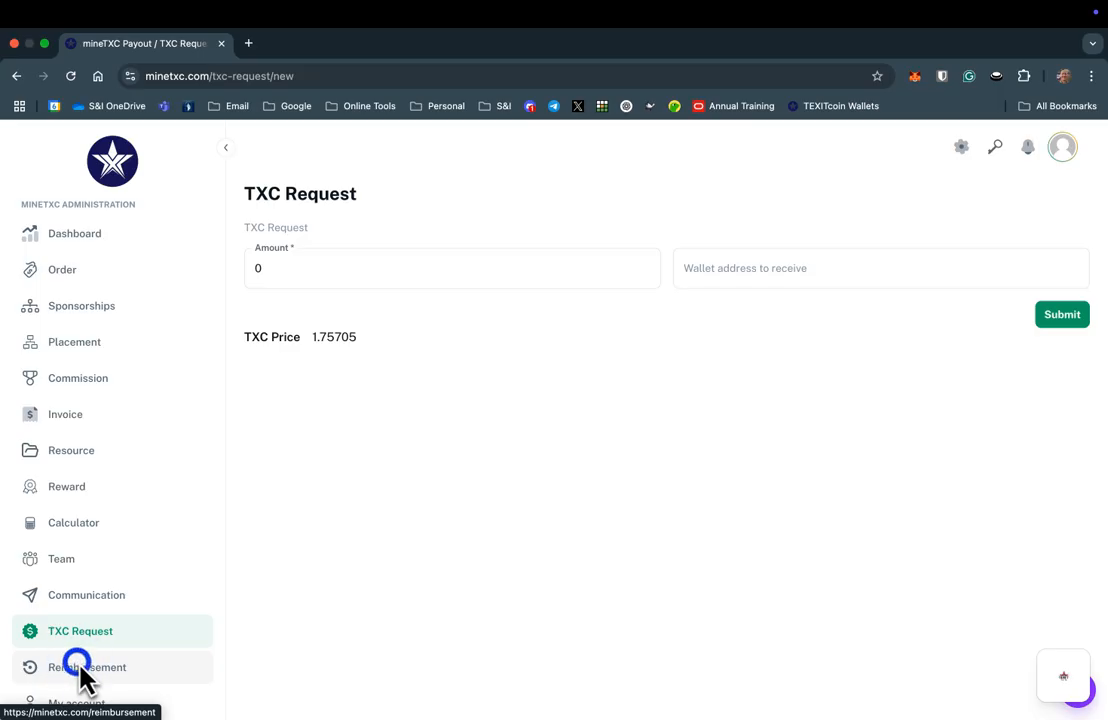
pyautogui.click(84, 668)
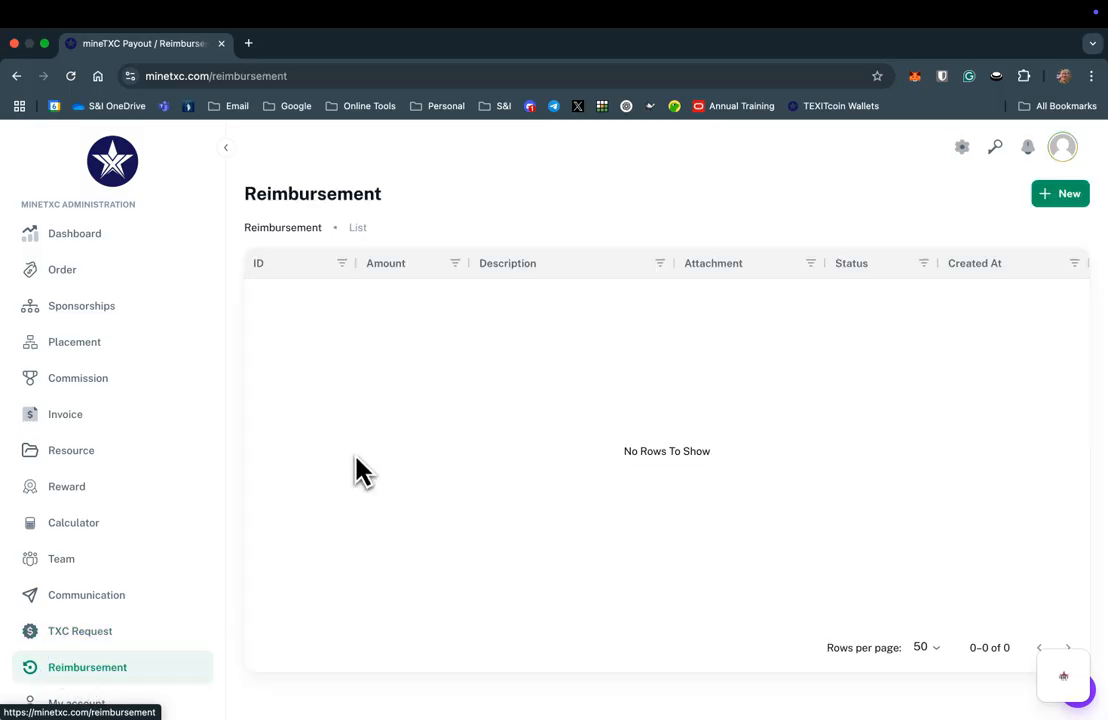
pyautogui.click(1012, 196)
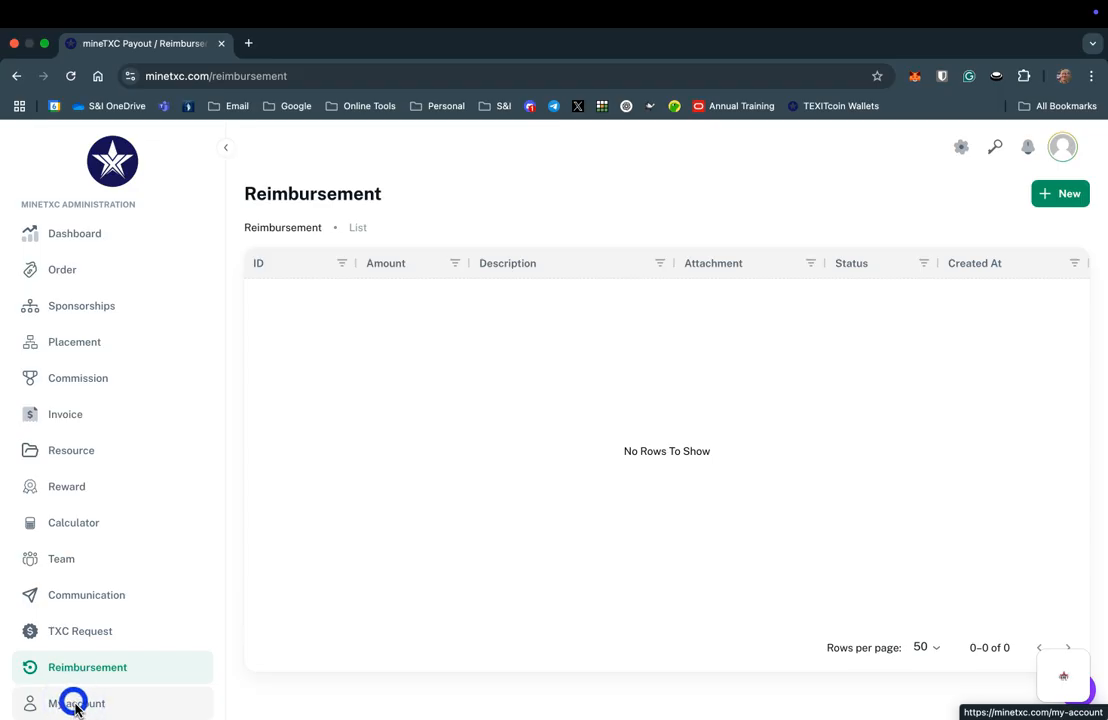
# - Review My account's History chart, daily reward table, totals (1,200 hash power, 1,156.83 TXC) and profile card
pyautogui.click(70, 704)
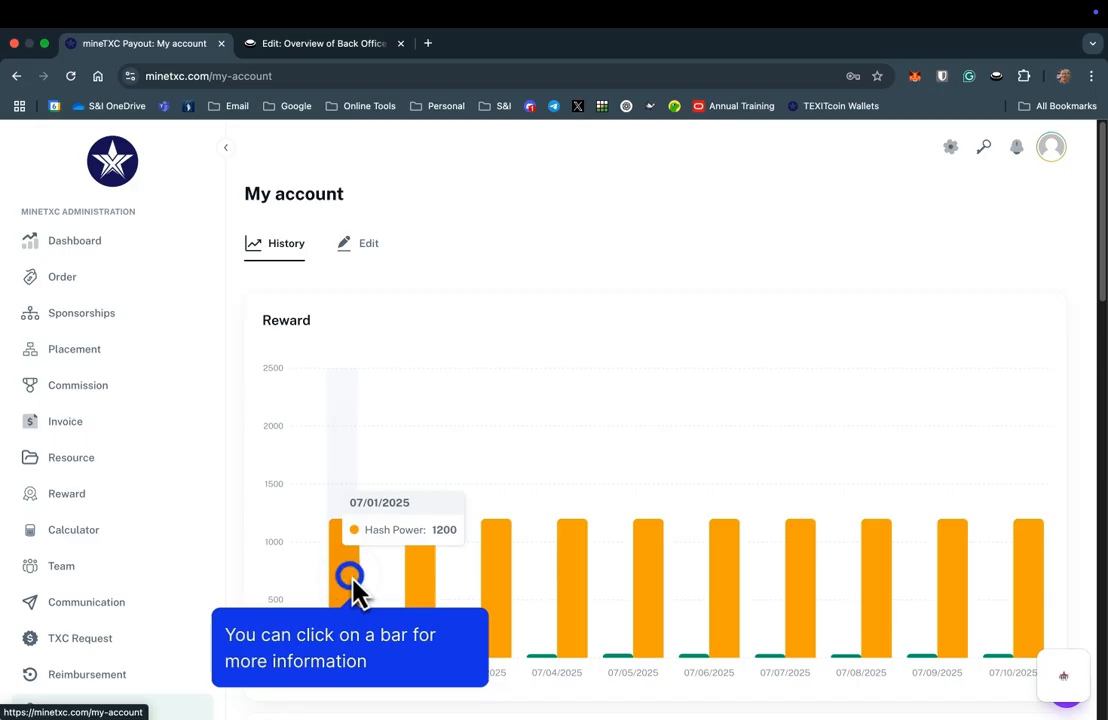
pyautogui.scroll(-3)
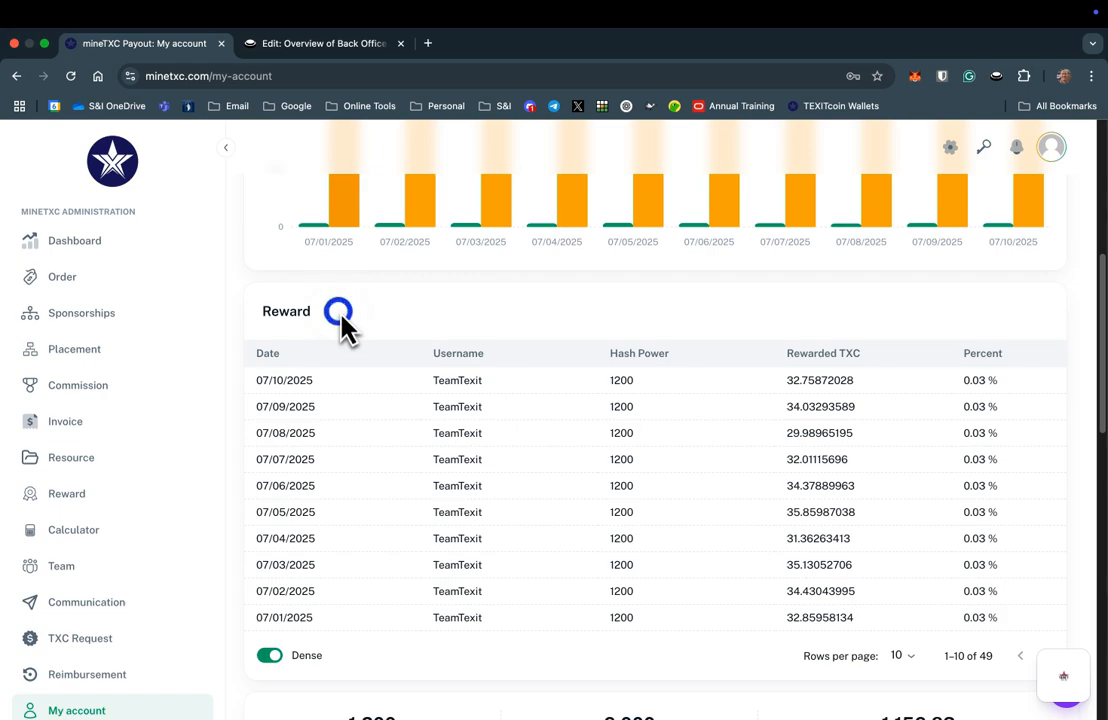
pyautogui.scroll(-3)
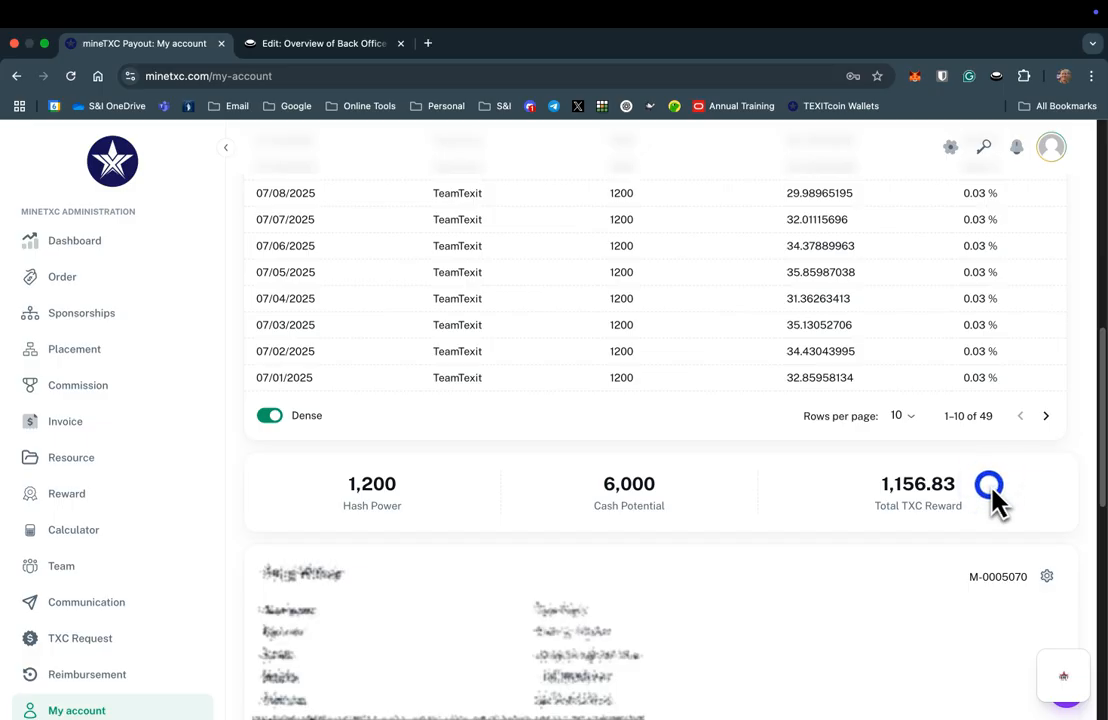
pyautogui.moveTo(1004, 518)
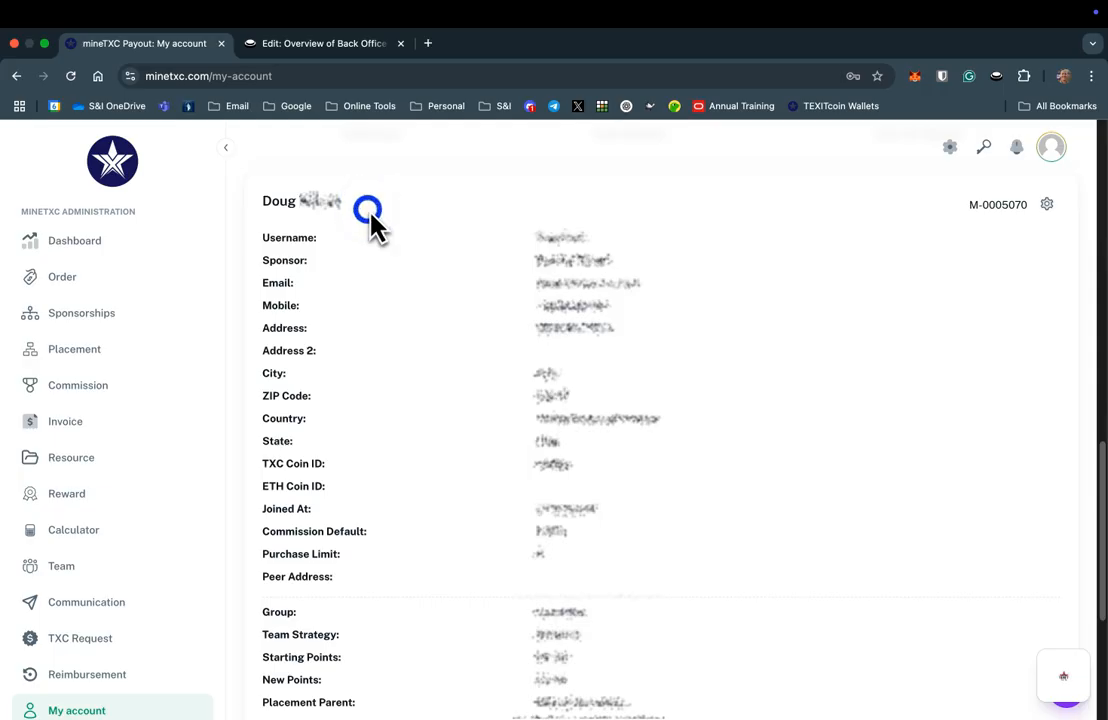
pyautogui.scroll(-3)
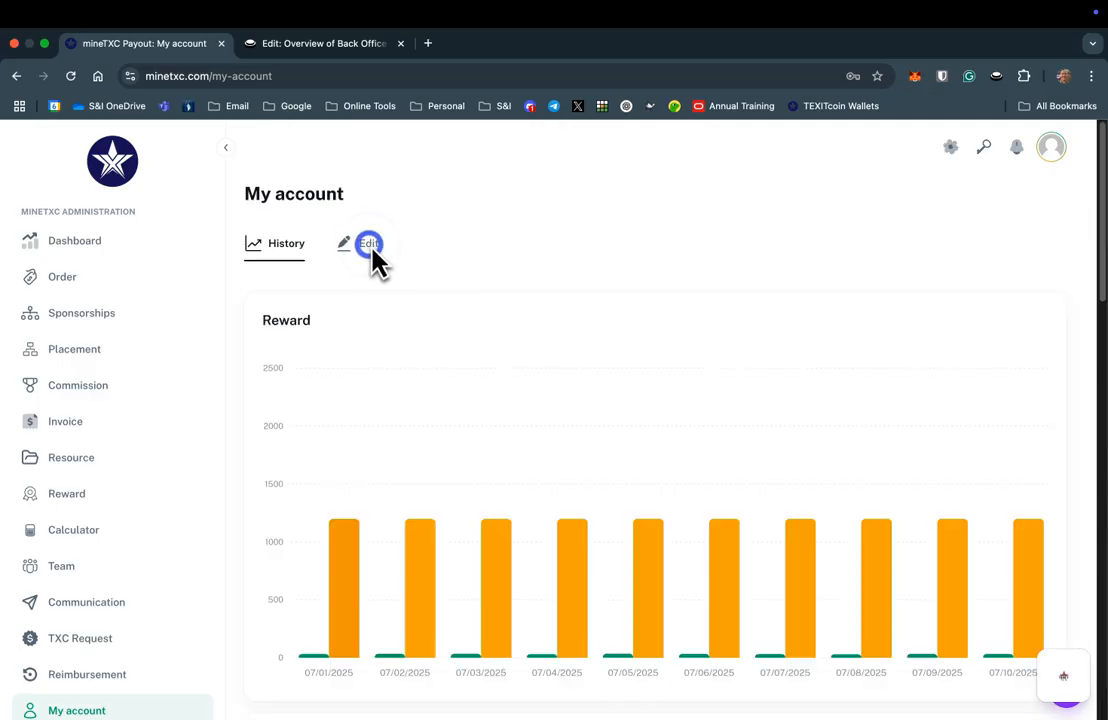
pyautogui.moveTo(368, 244)
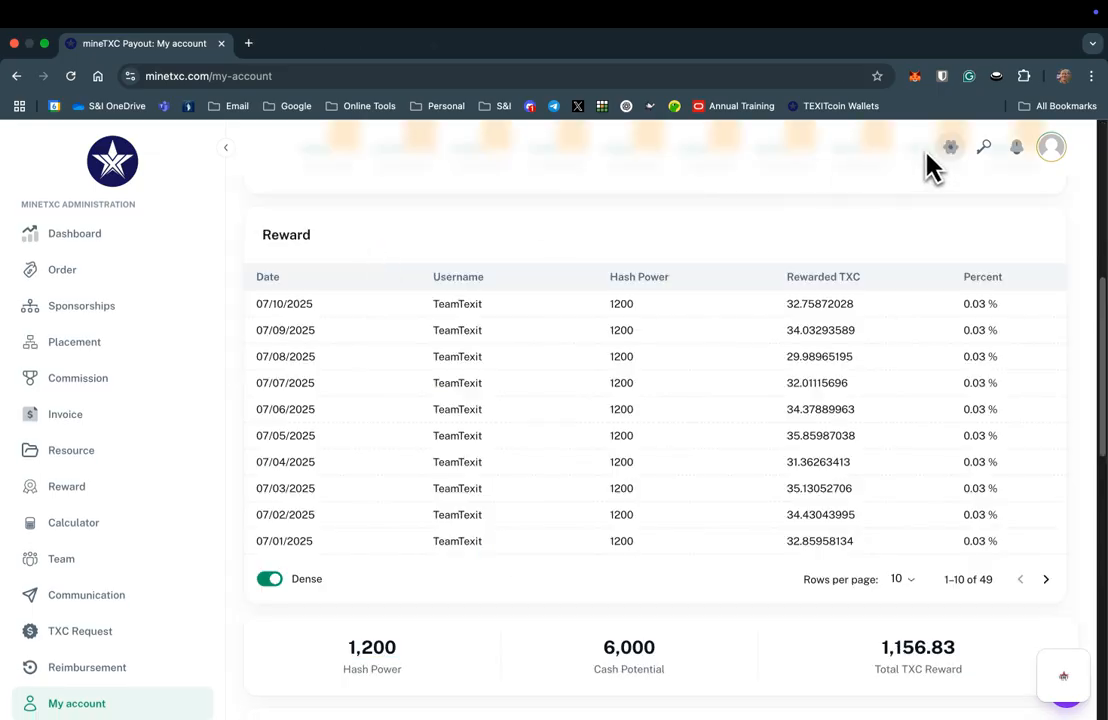
pyautogui.click(950, 148)
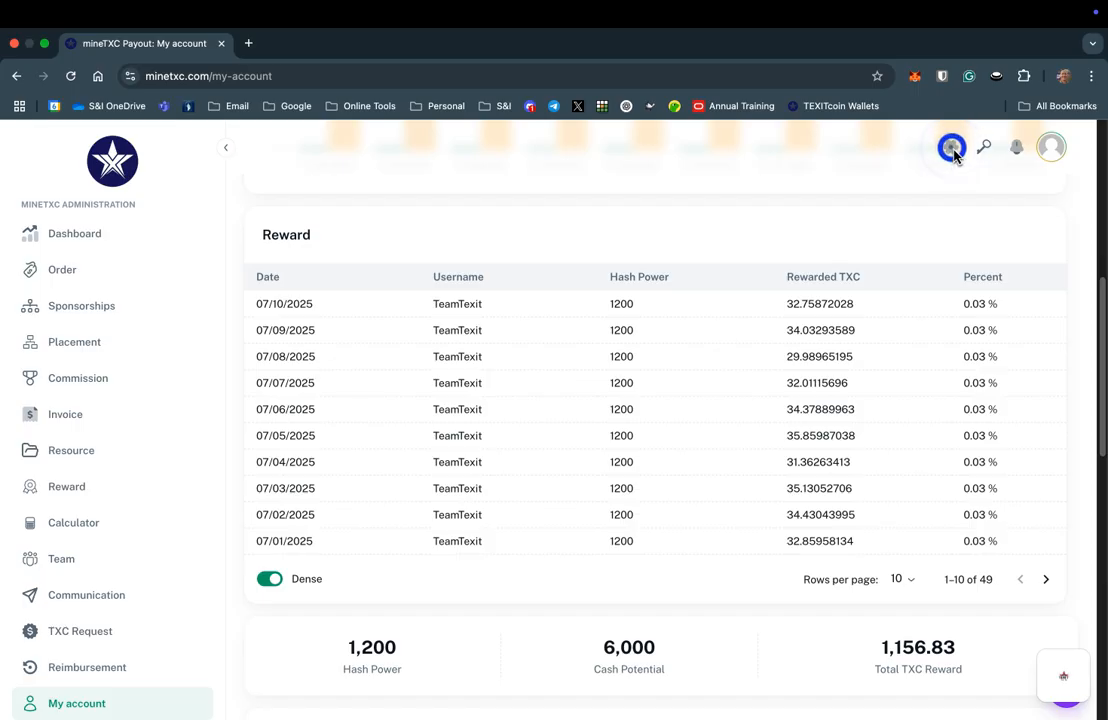
pyautogui.click(952, 148)
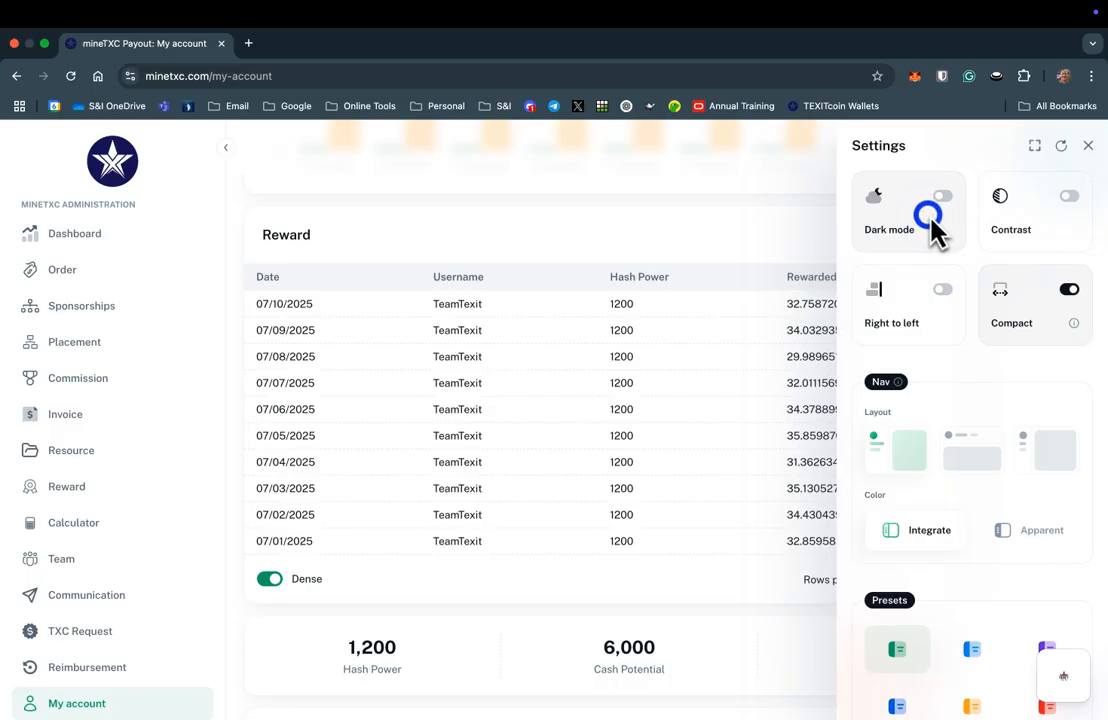
pyautogui.click(940, 196)
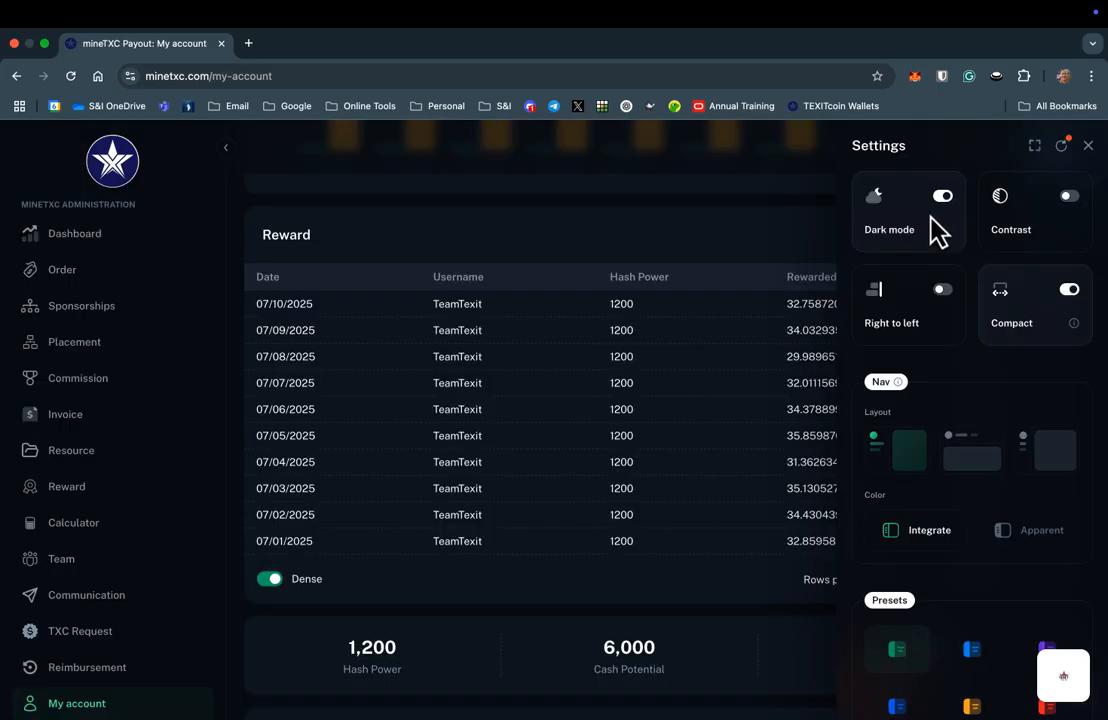
pyautogui.click(942, 196)
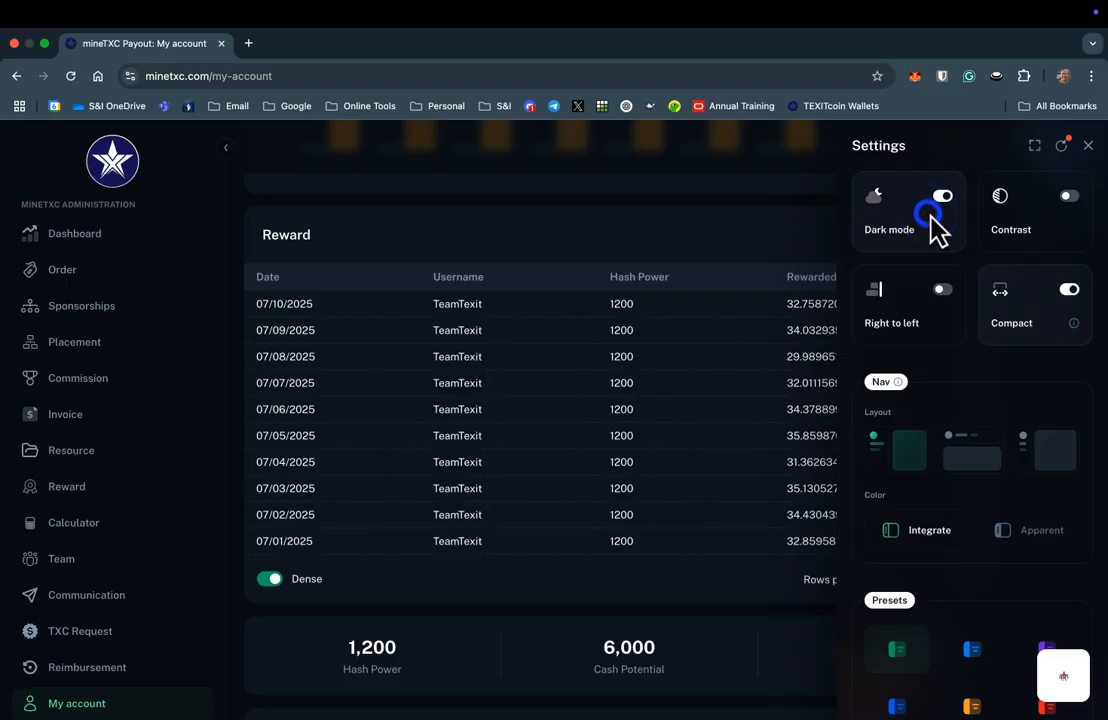
pyautogui.click(940, 196)
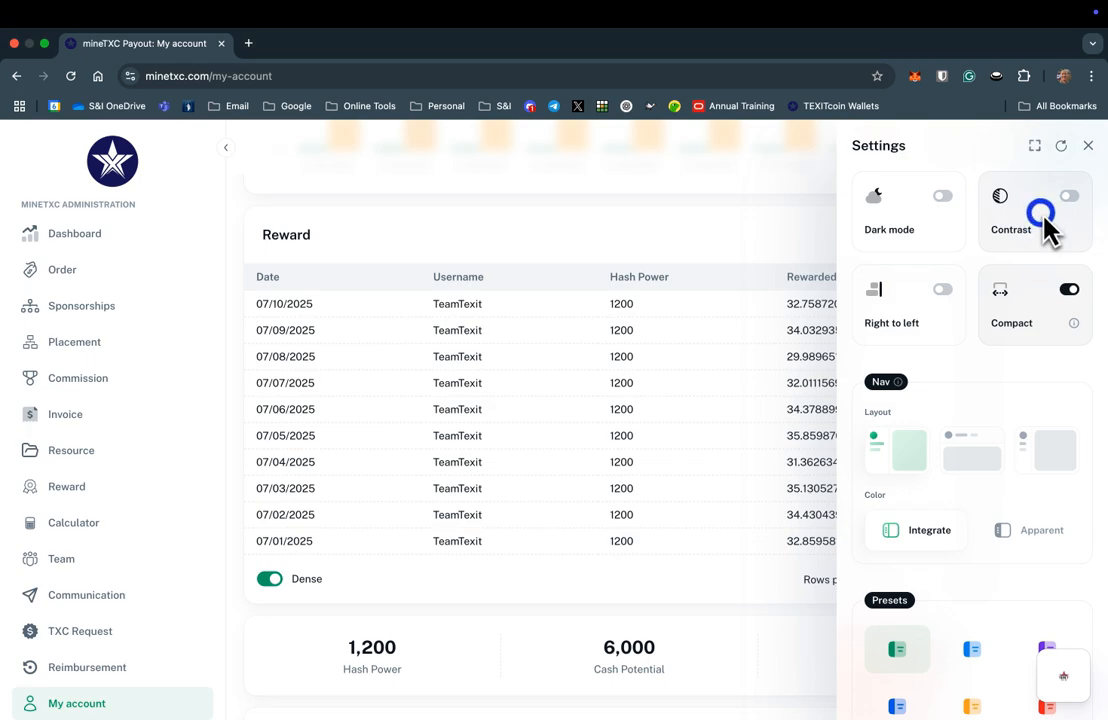
pyautogui.click(1068, 196)
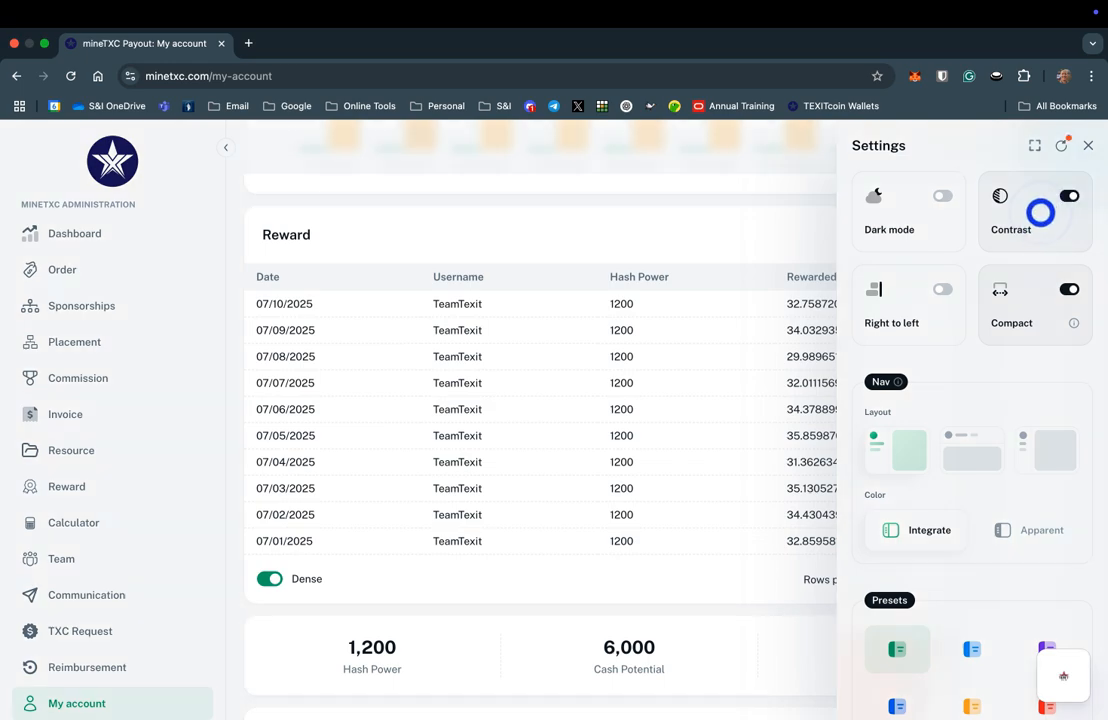
pyautogui.click(1068, 196)
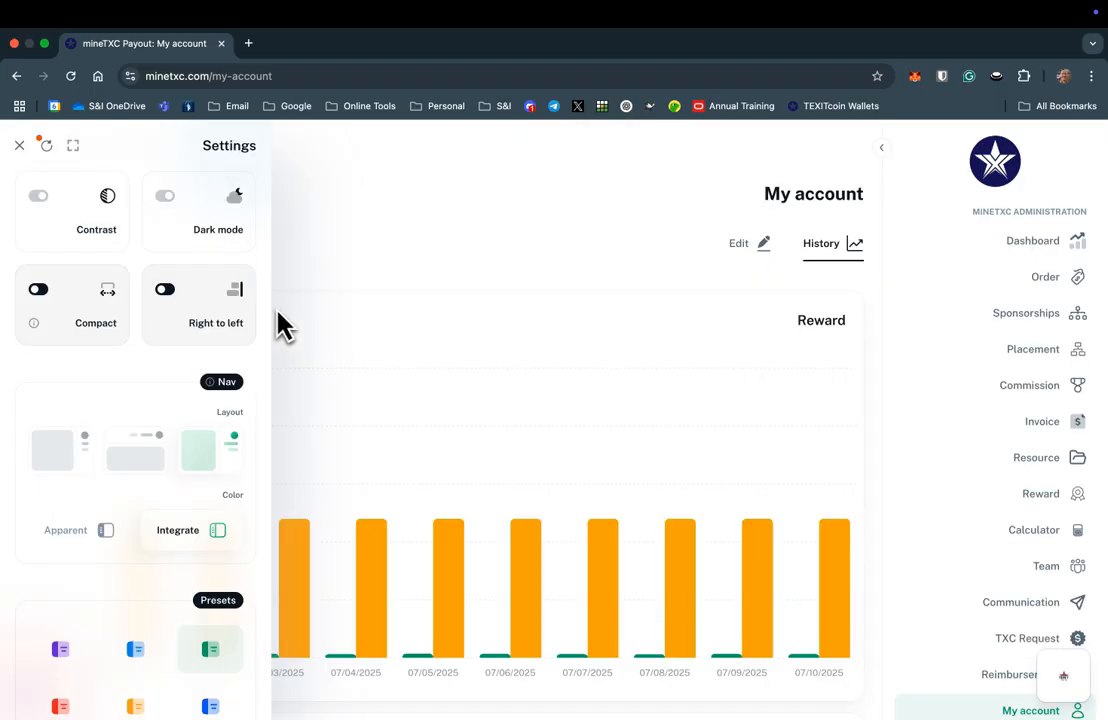
pyautogui.click(164, 288)
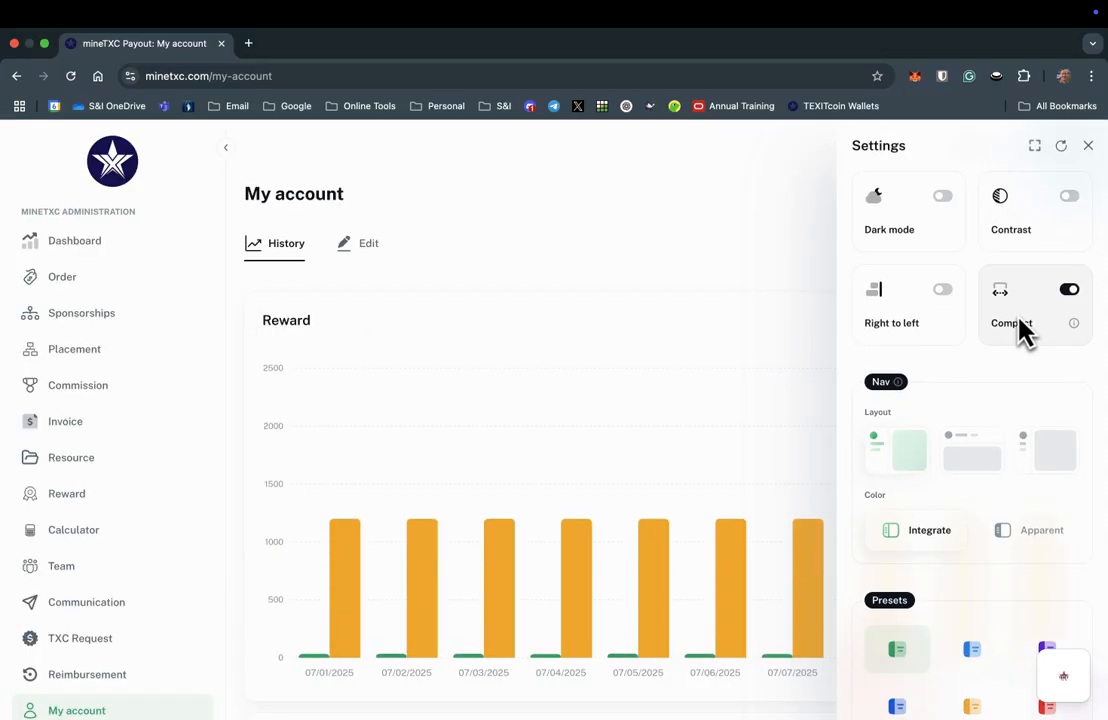
pyautogui.scroll(-3)
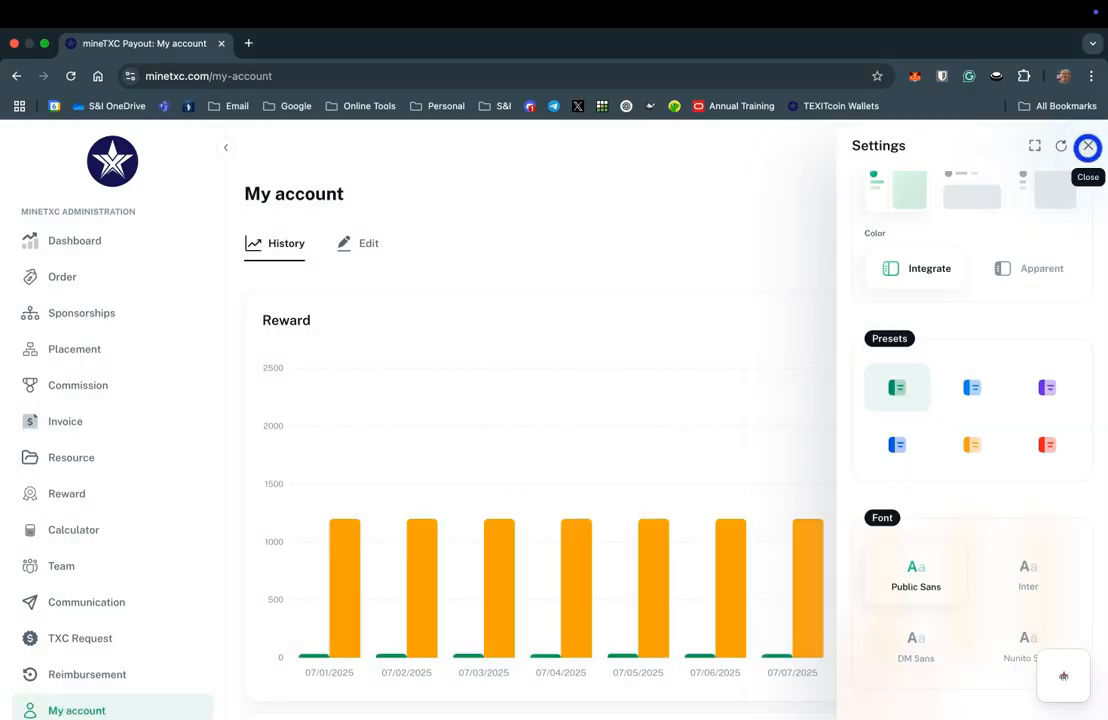
pyautogui.click(1086, 148)
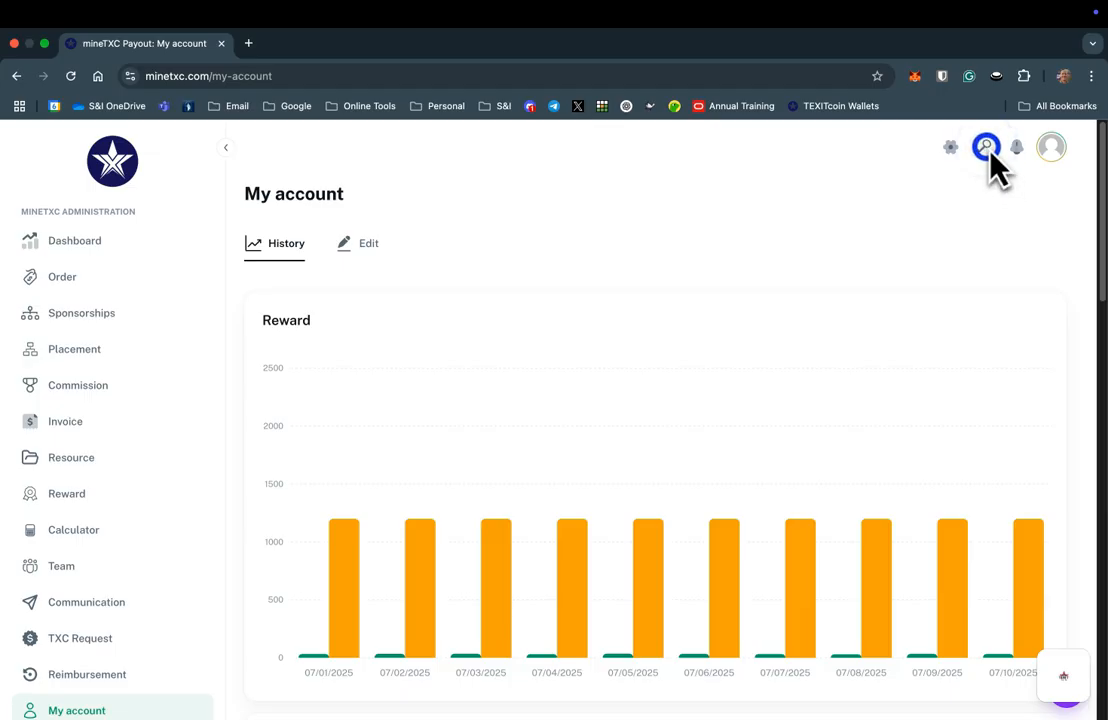
# - Check the notifications list via the bell, then show the TeamTexit profile panel from the avatar
pyautogui.click(984, 148)
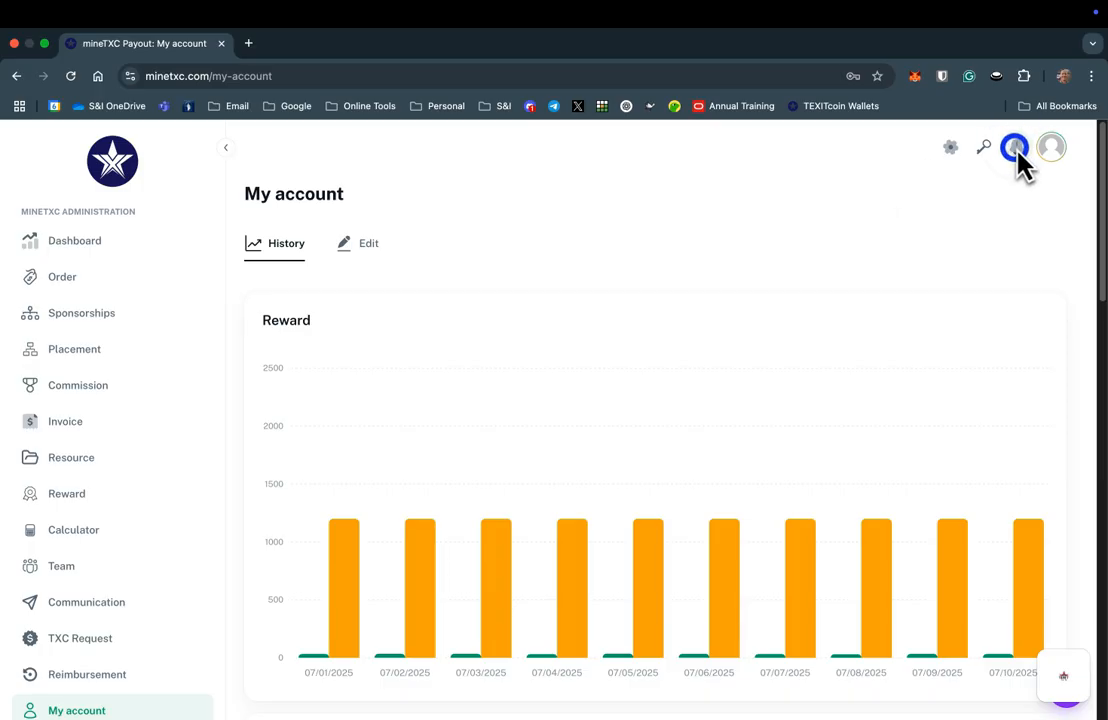
pyautogui.click(1010, 152)
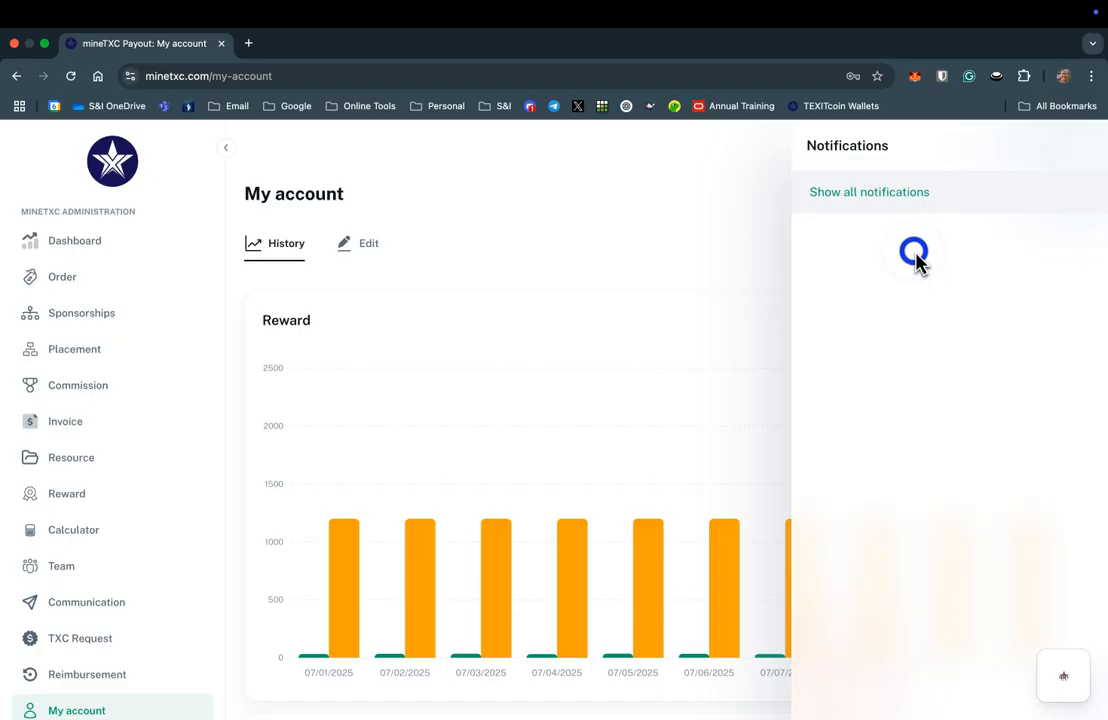
pyautogui.click(1068, 156)
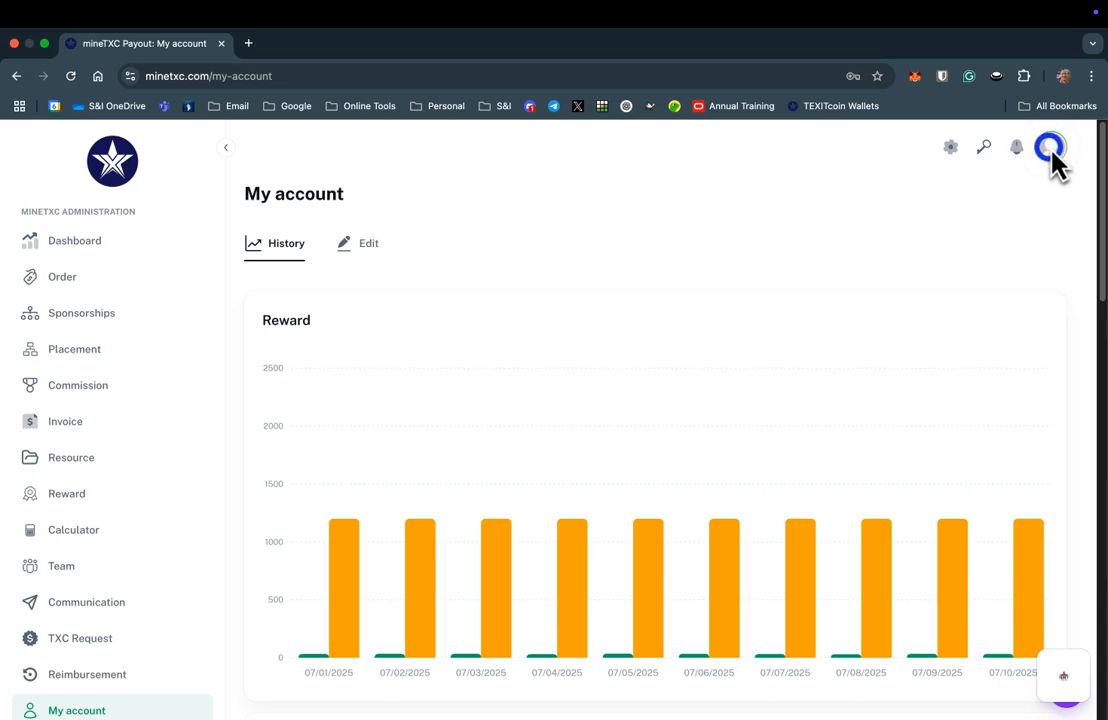
pyautogui.click(1044, 152)
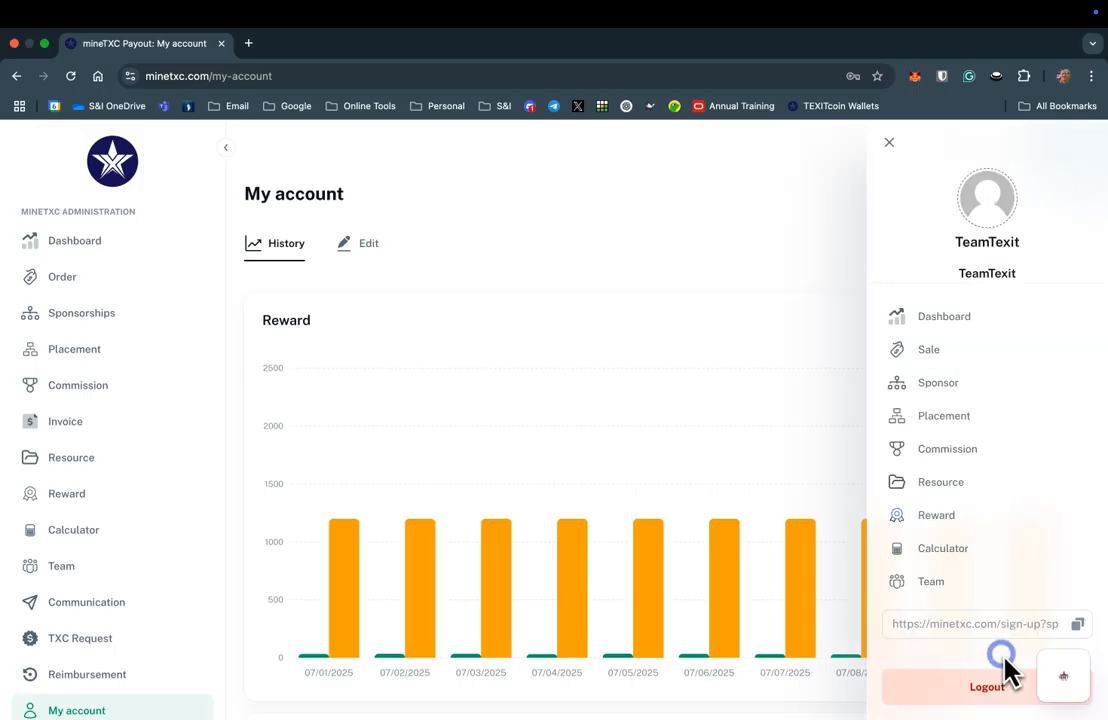